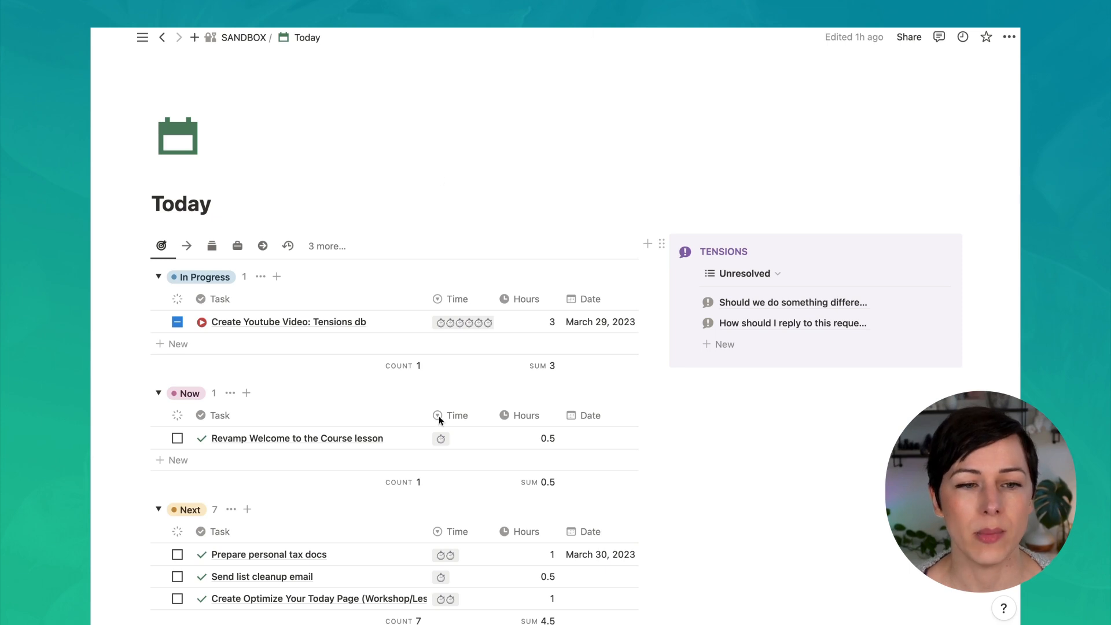
mouse_move(799, 442)
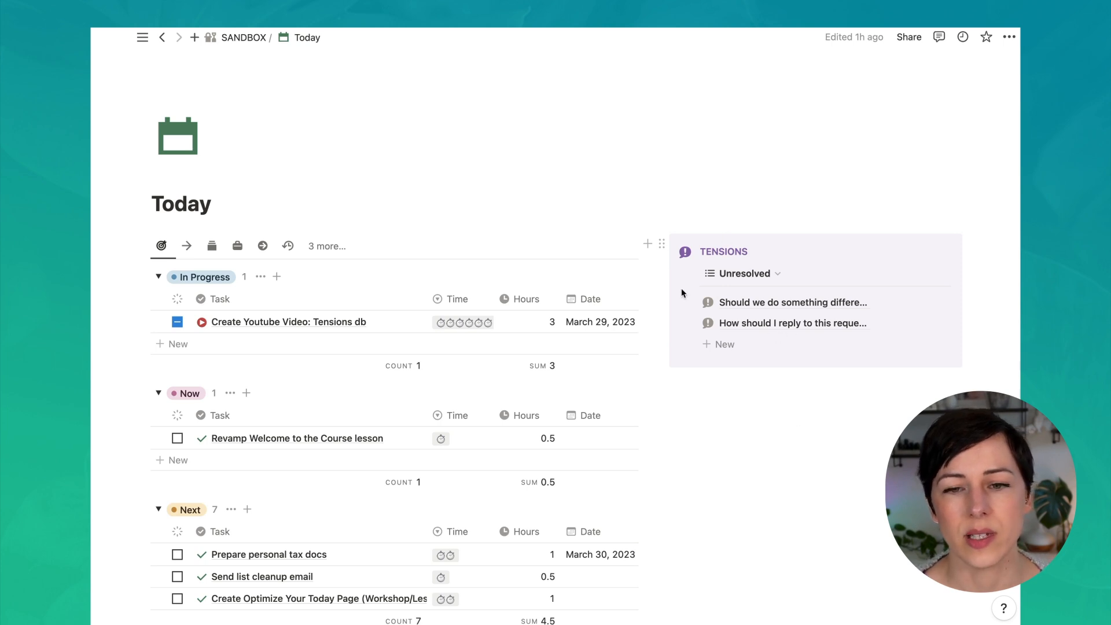
mouse_move(645, 297)
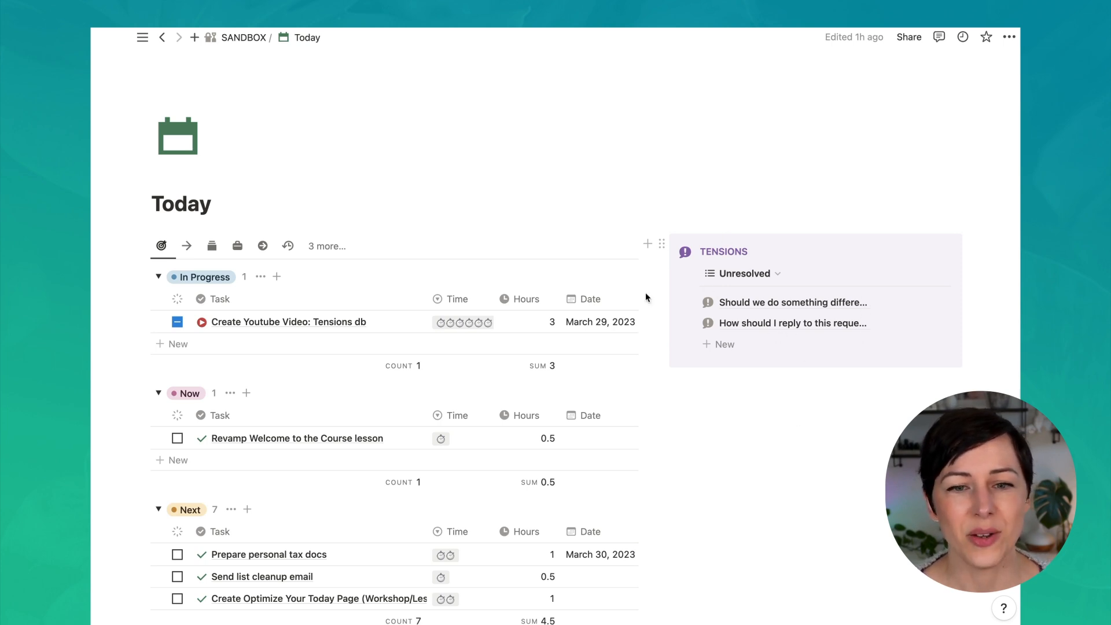
mouse_move(726, 279)
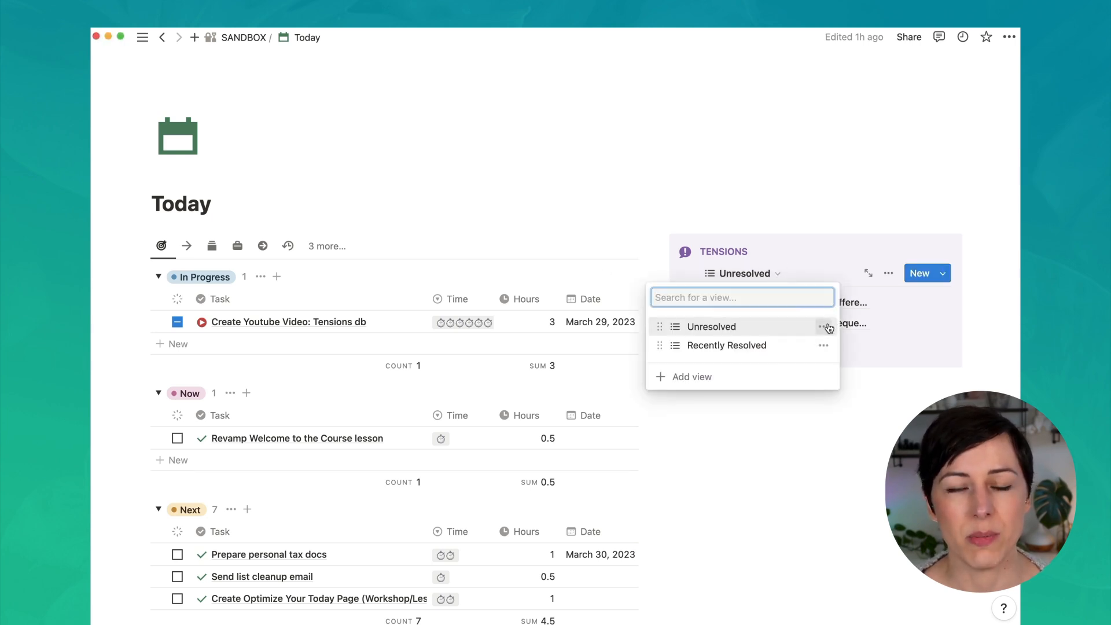
left_click(824, 327)
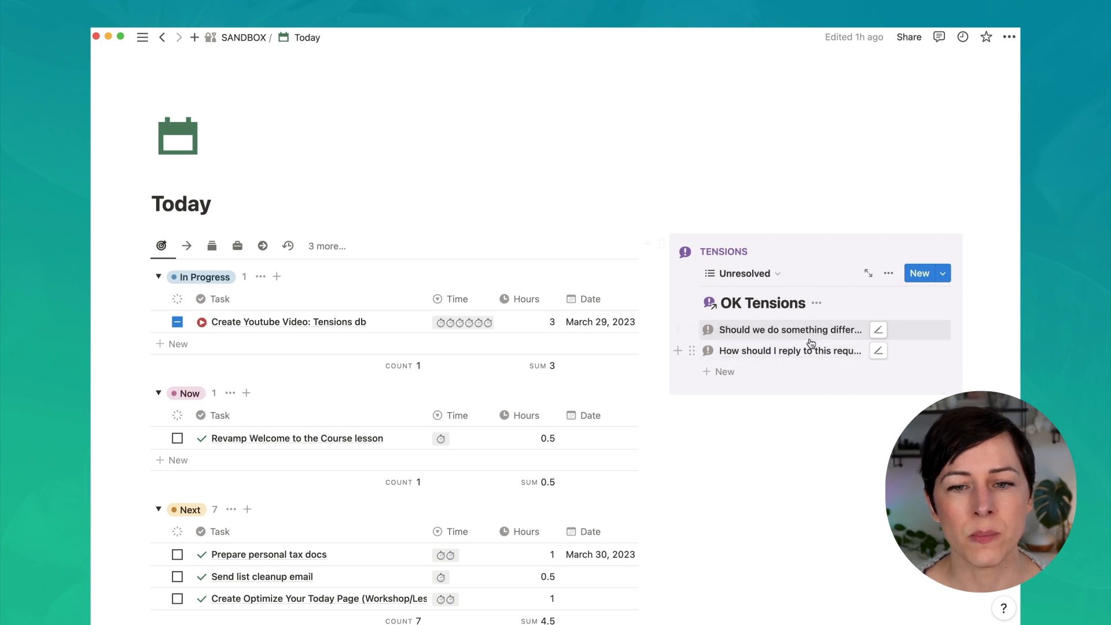
left_click(888, 273)
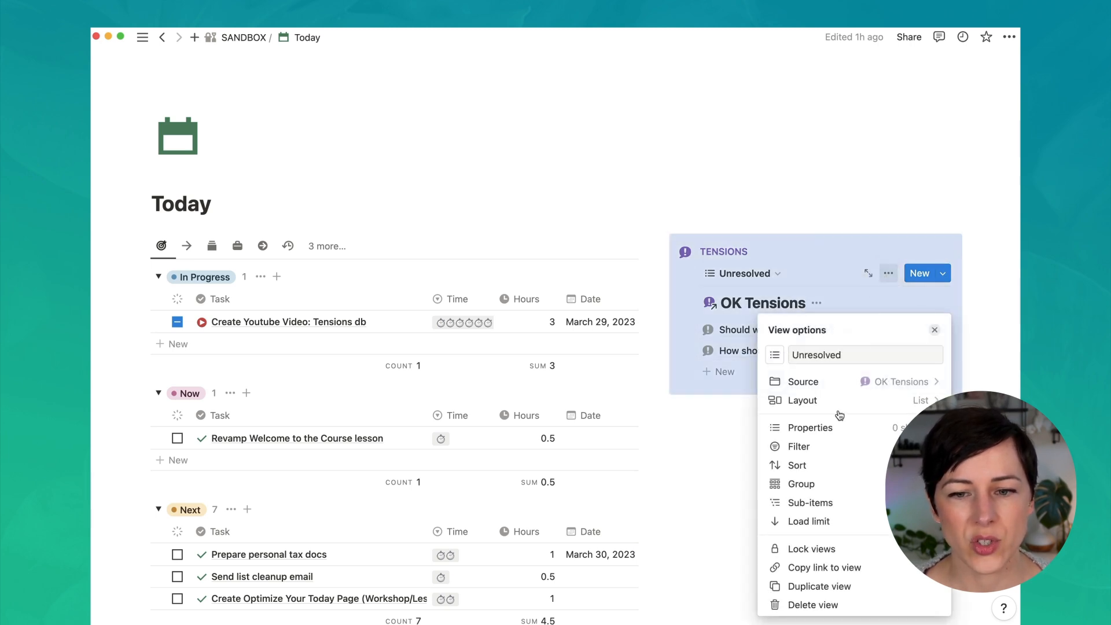
left_click(798, 445)
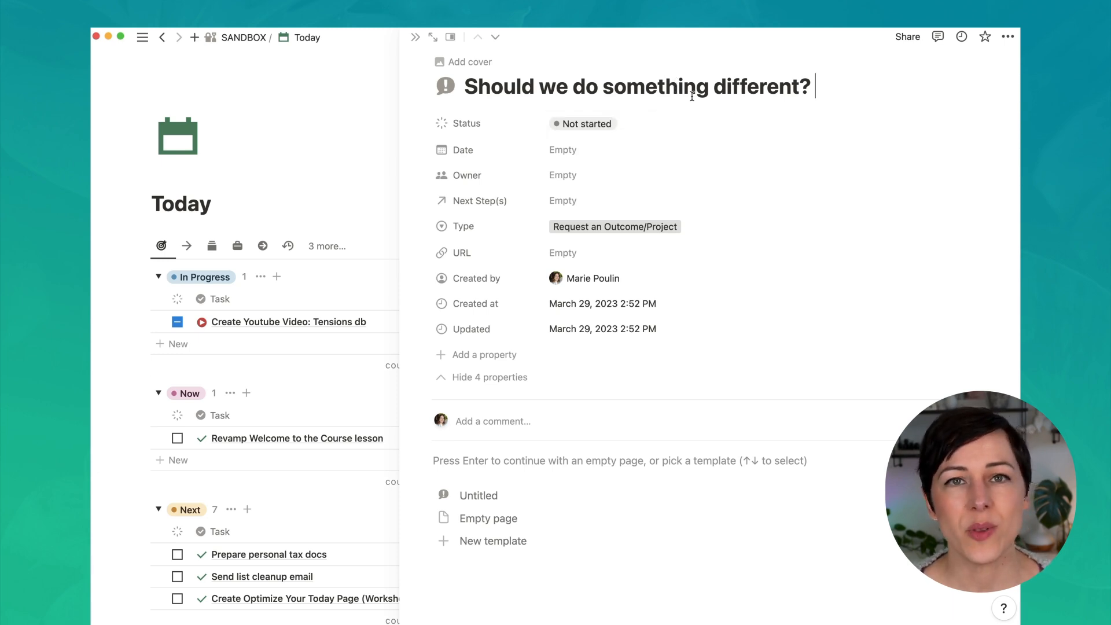
mouse_move(634, 124)
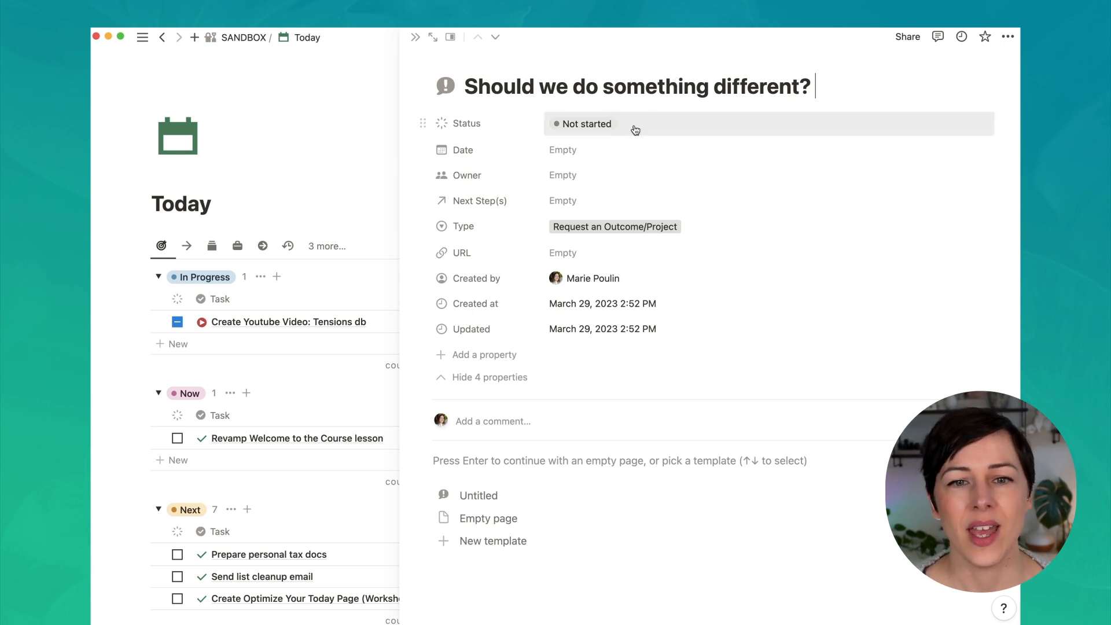
left_click(586, 124)
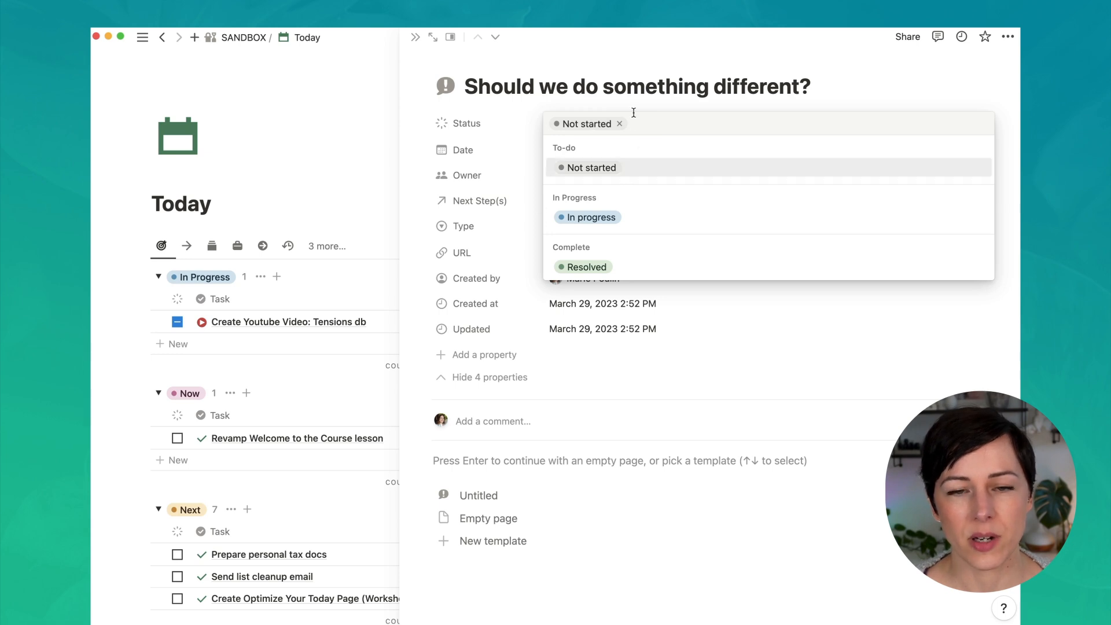
mouse_move(586, 138)
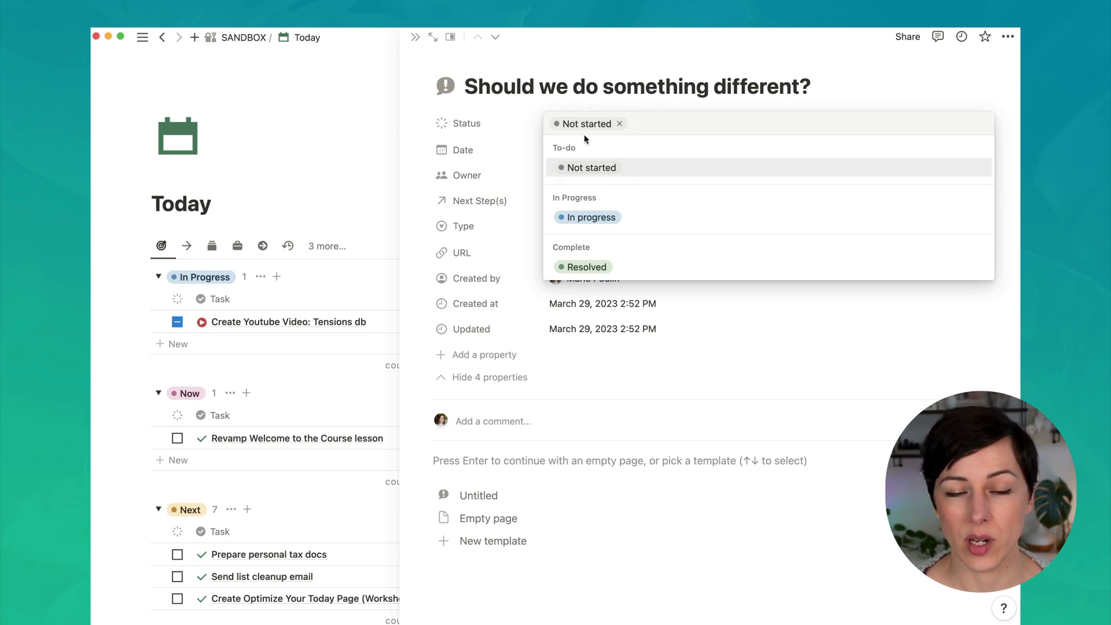
left_click(466, 175)
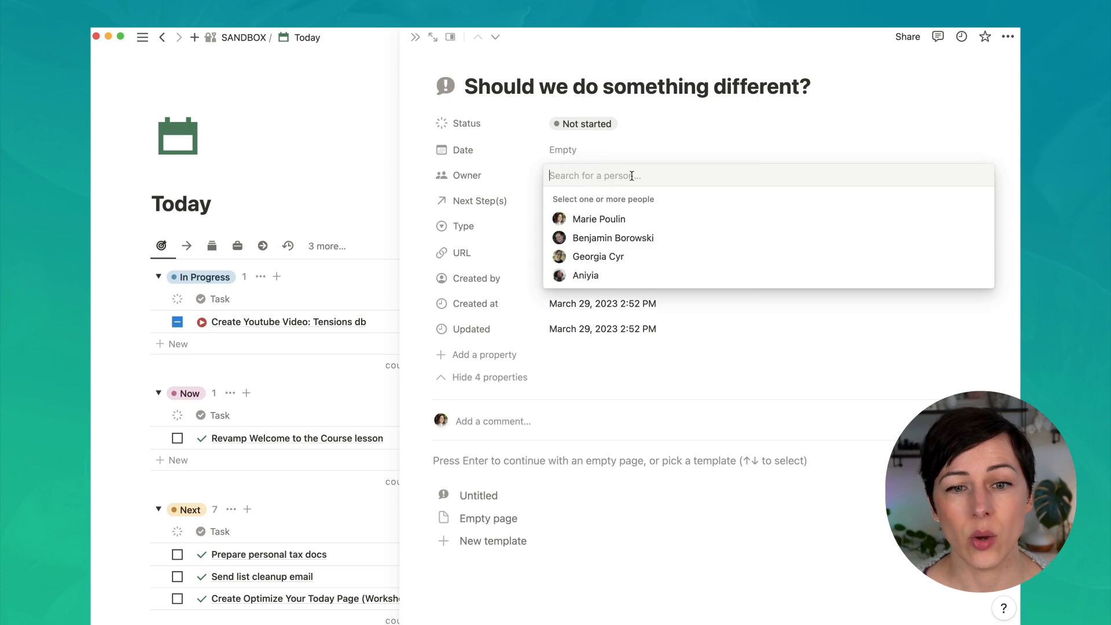
left_click(613, 237)
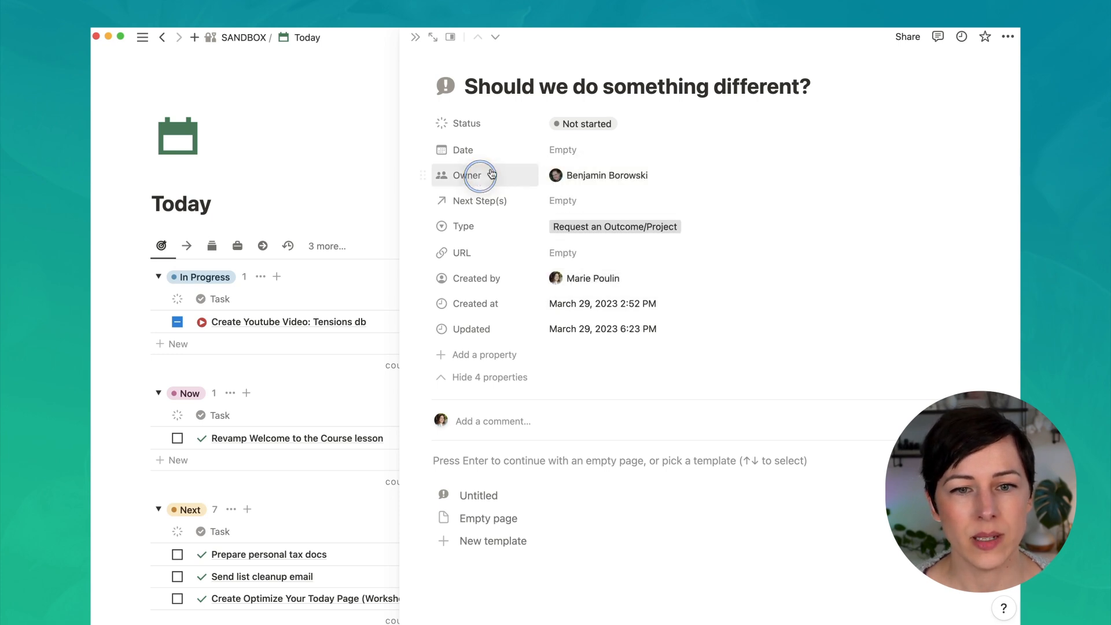
left_click(615, 226)
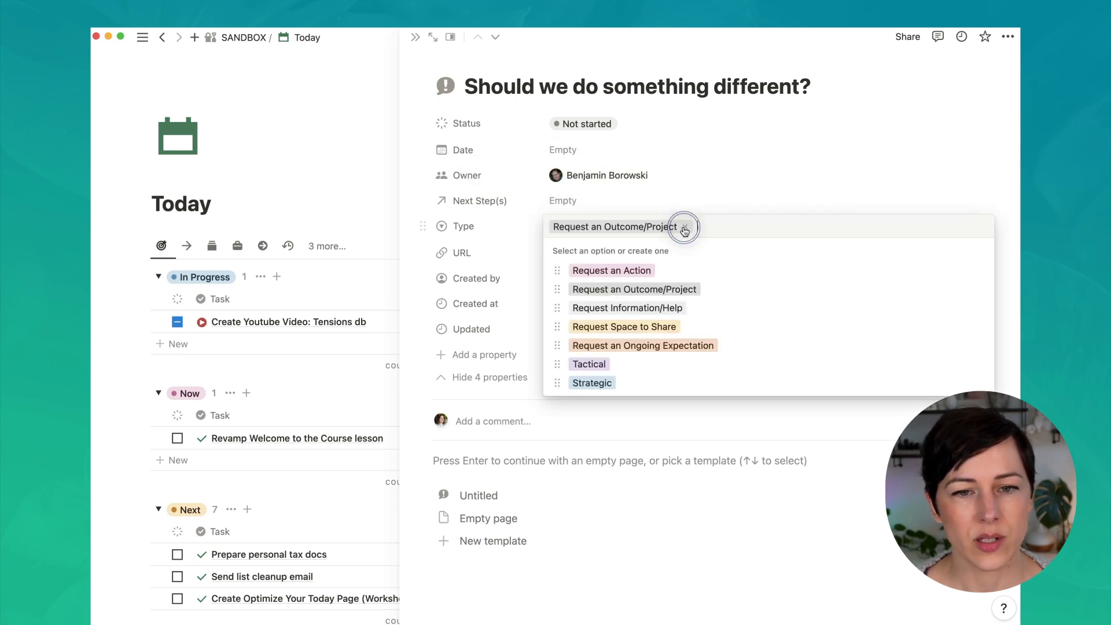
mouse_move(657, 270)
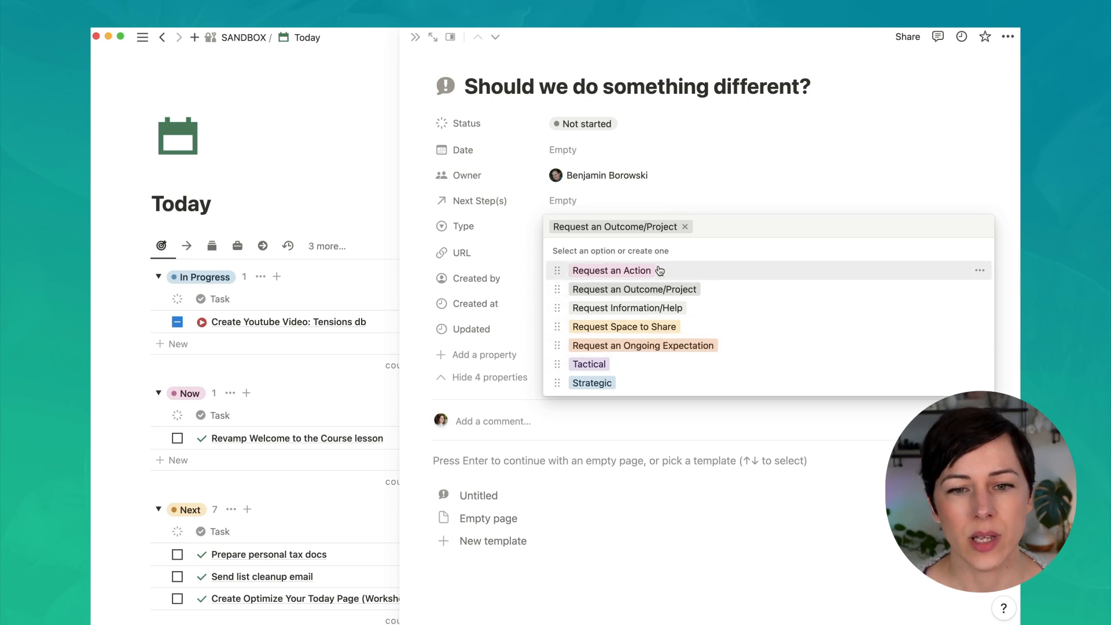
mouse_move(643, 284)
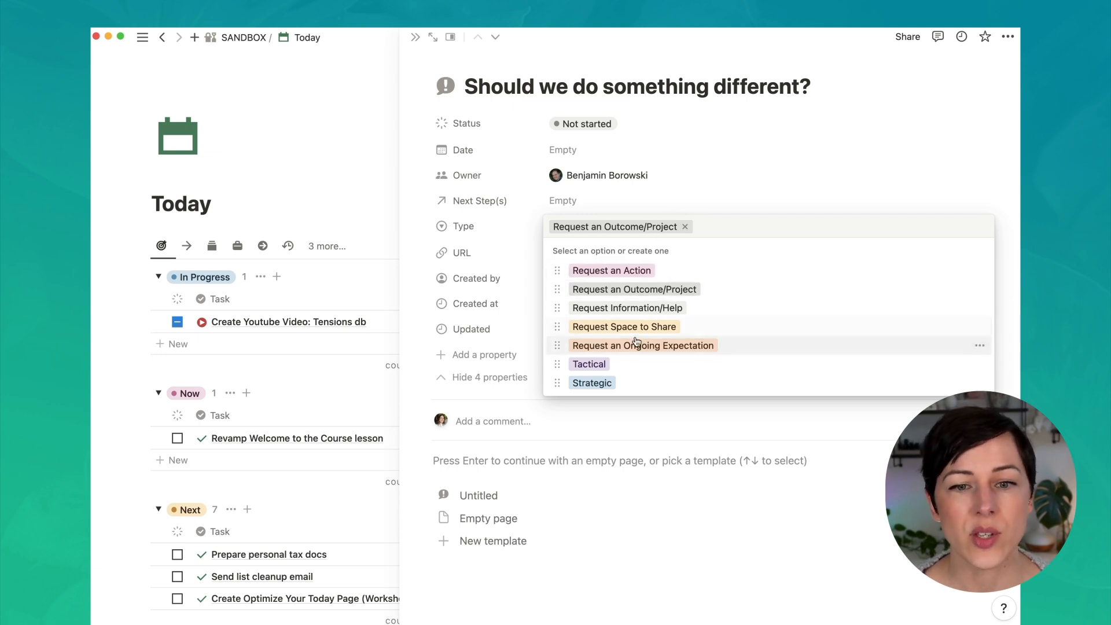
mouse_move(642, 340)
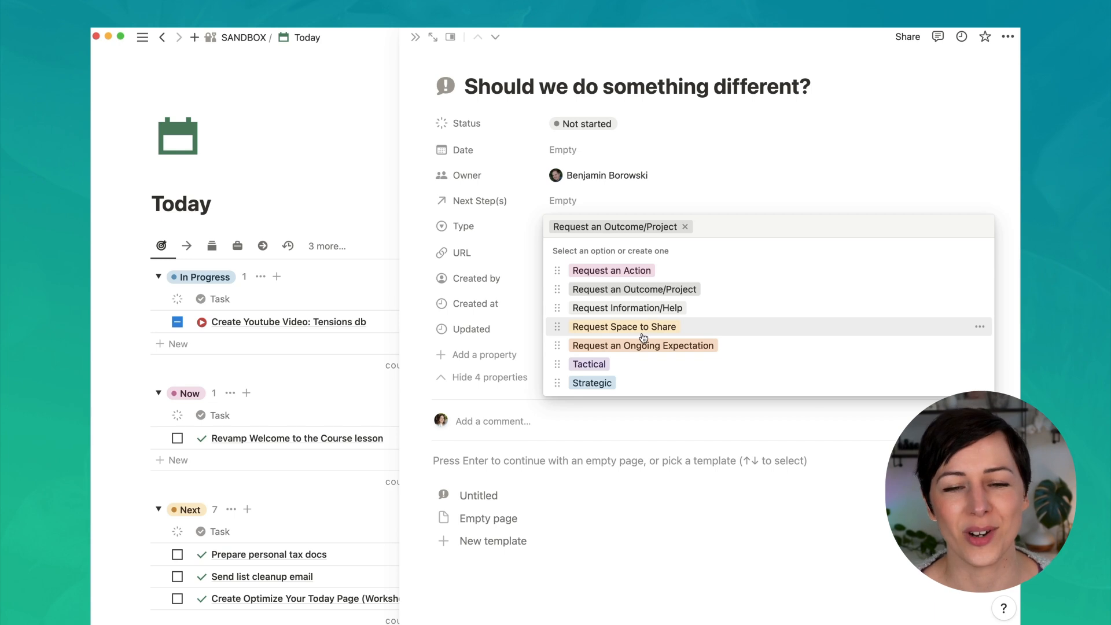
mouse_move(589, 332)
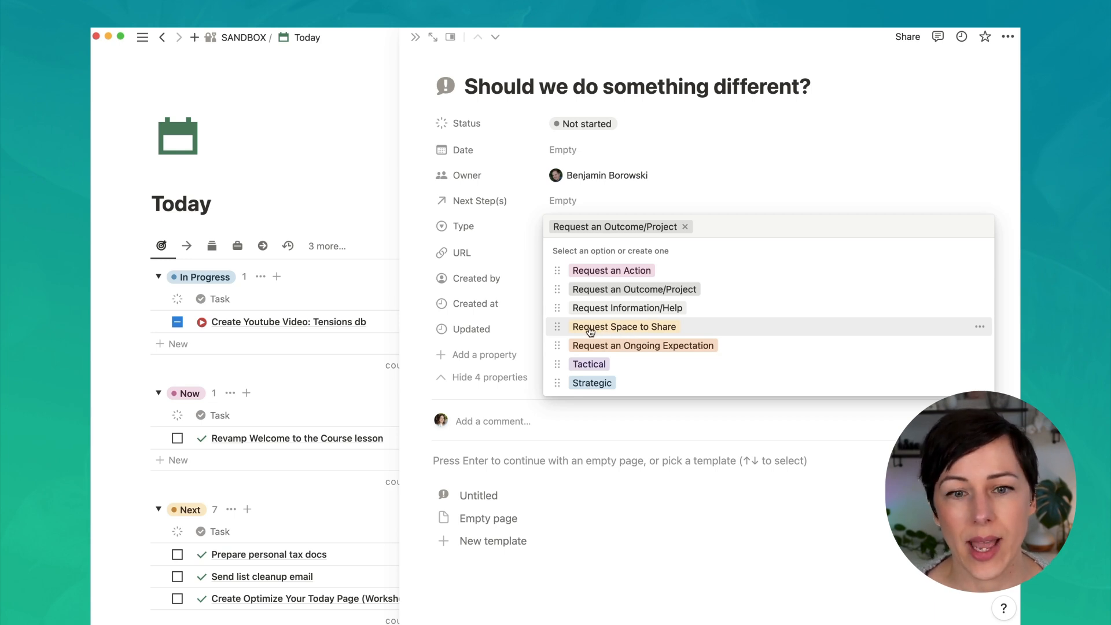
mouse_move(607, 216)
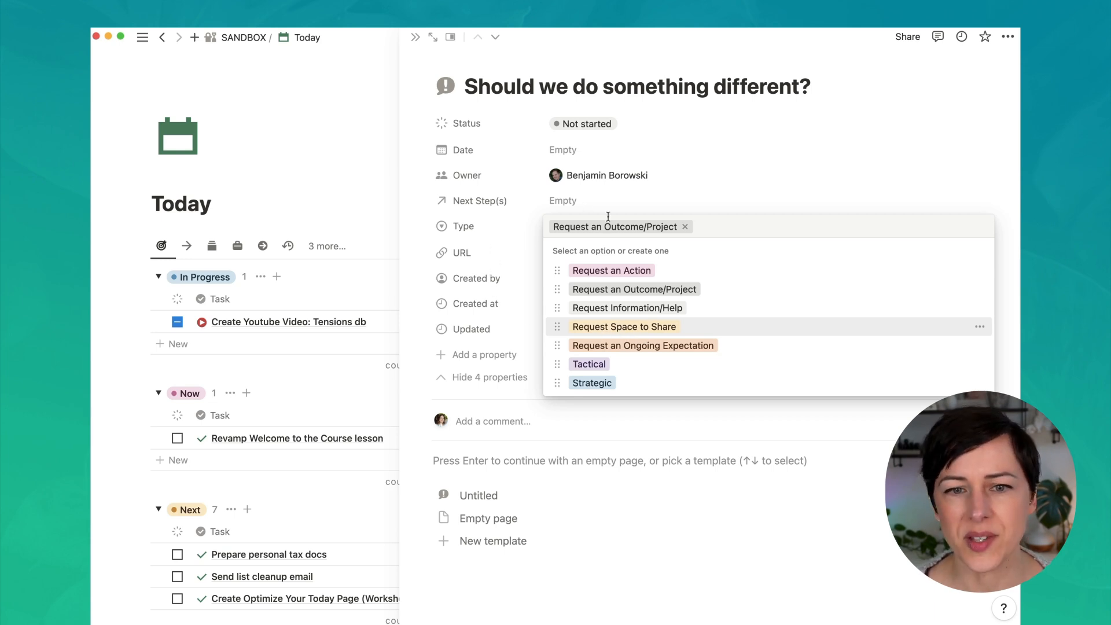
mouse_move(630, 151)
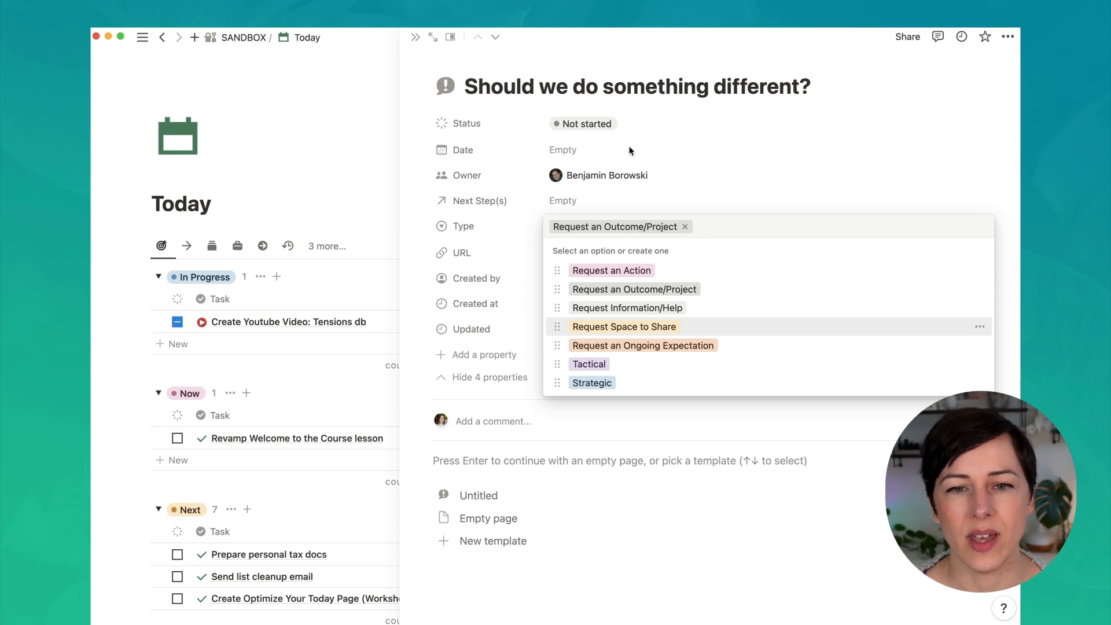
mouse_move(639, 235)
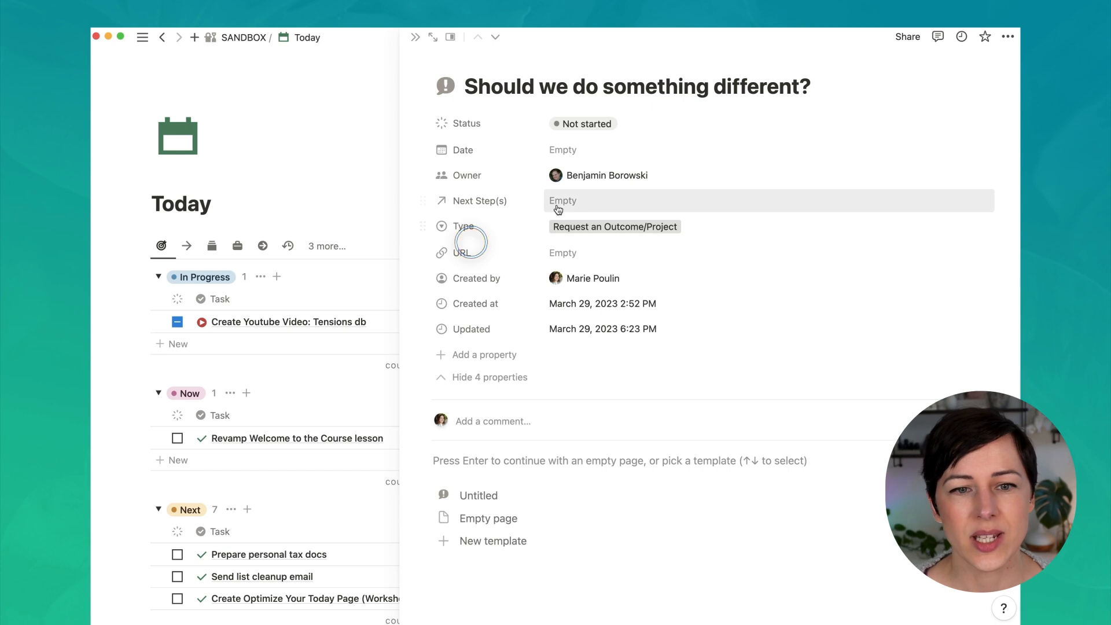
mouse_move(674, 175)
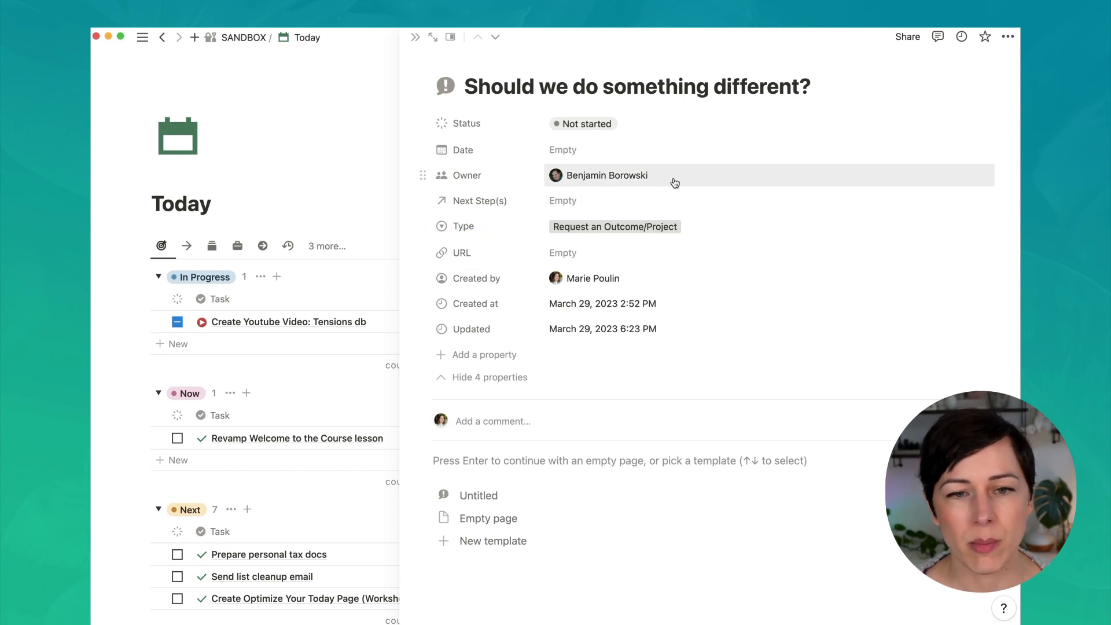
- Date the tension March 30, 2023 and add a reminder for that date
left_click(563, 149)
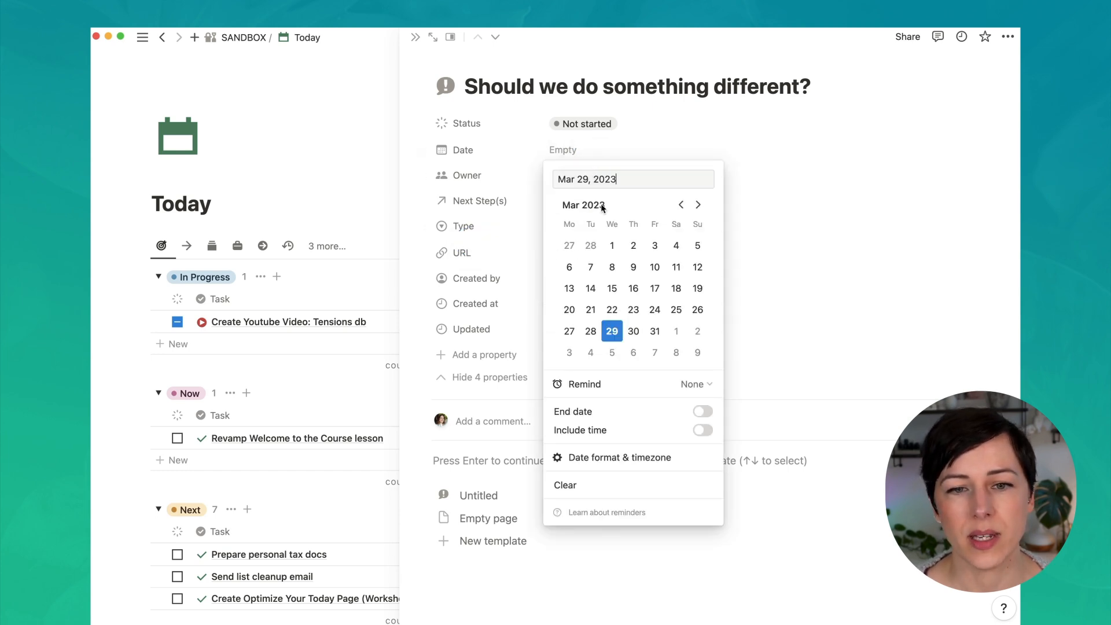
left_click(633, 331)
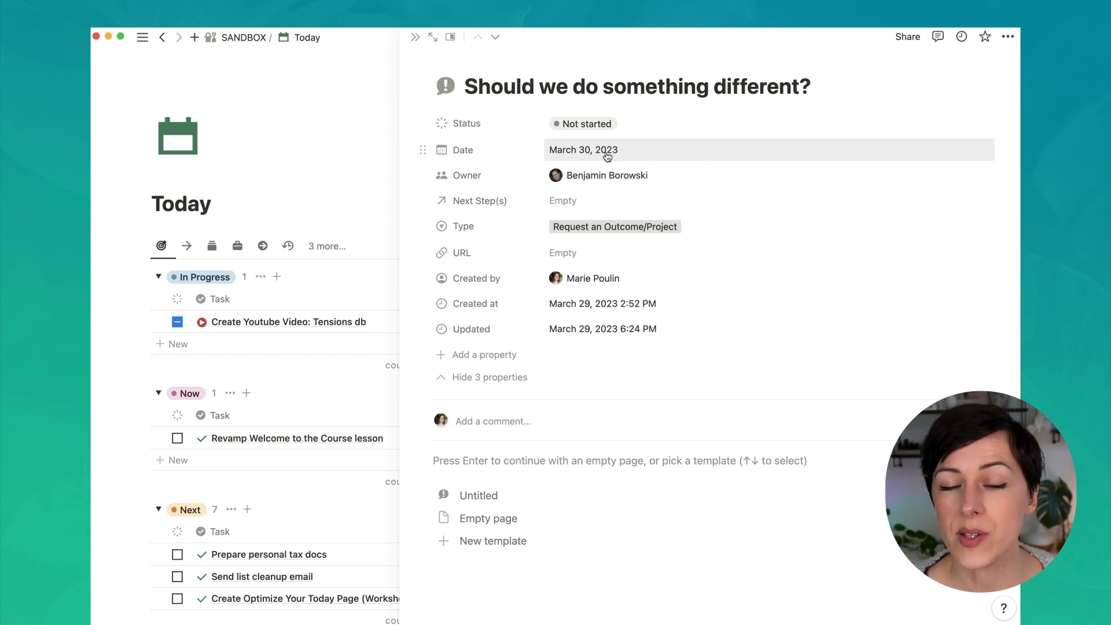
left_click(582, 149)
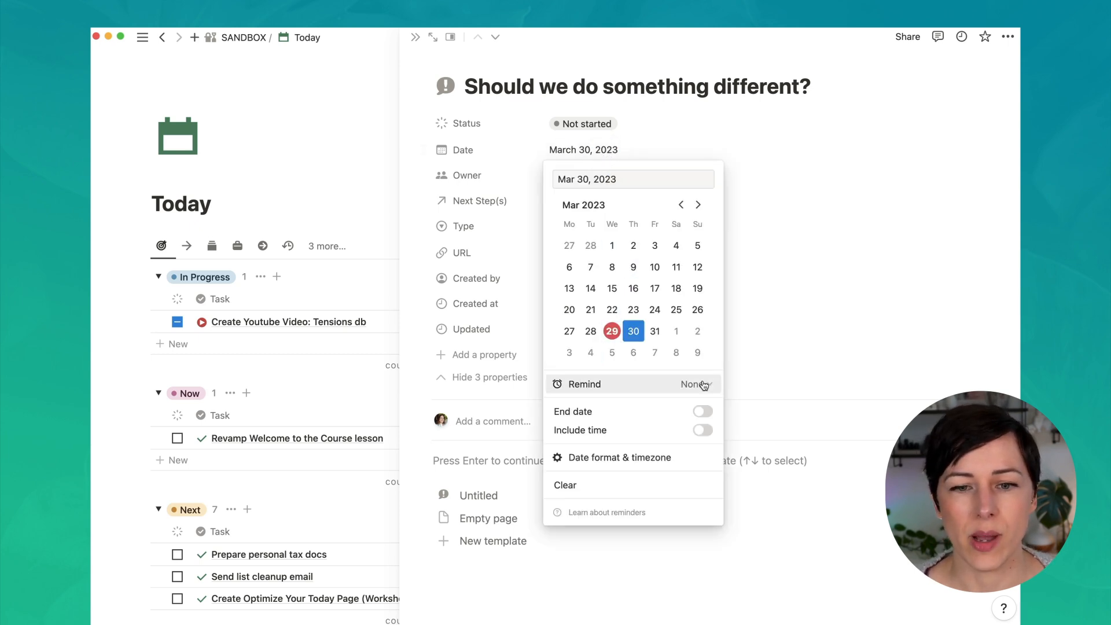
left_click(696, 384)
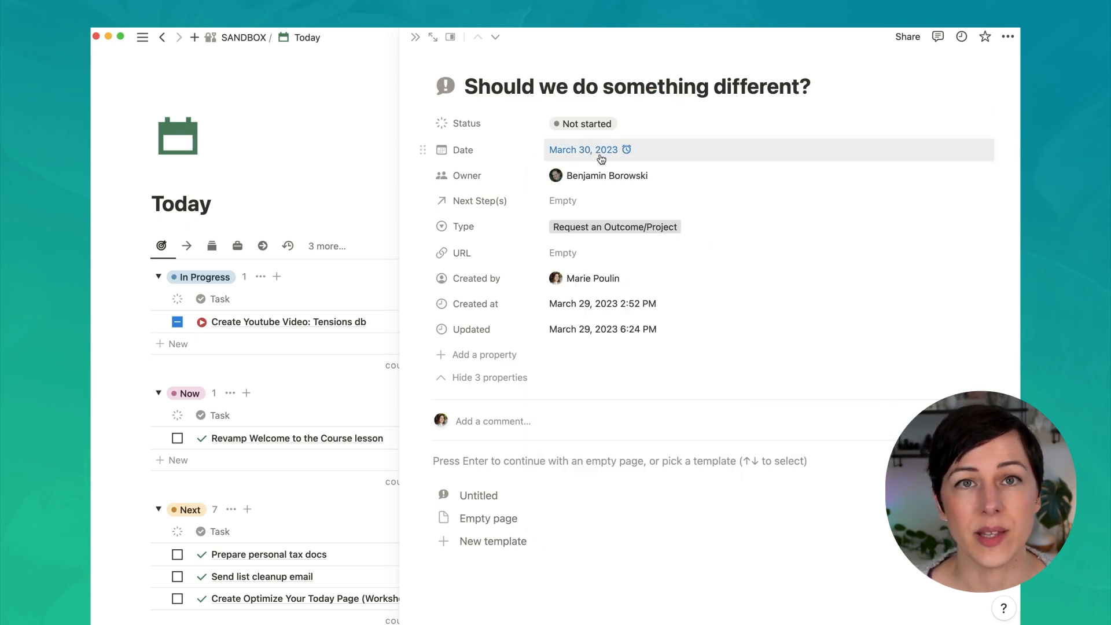
mouse_move(602, 253)
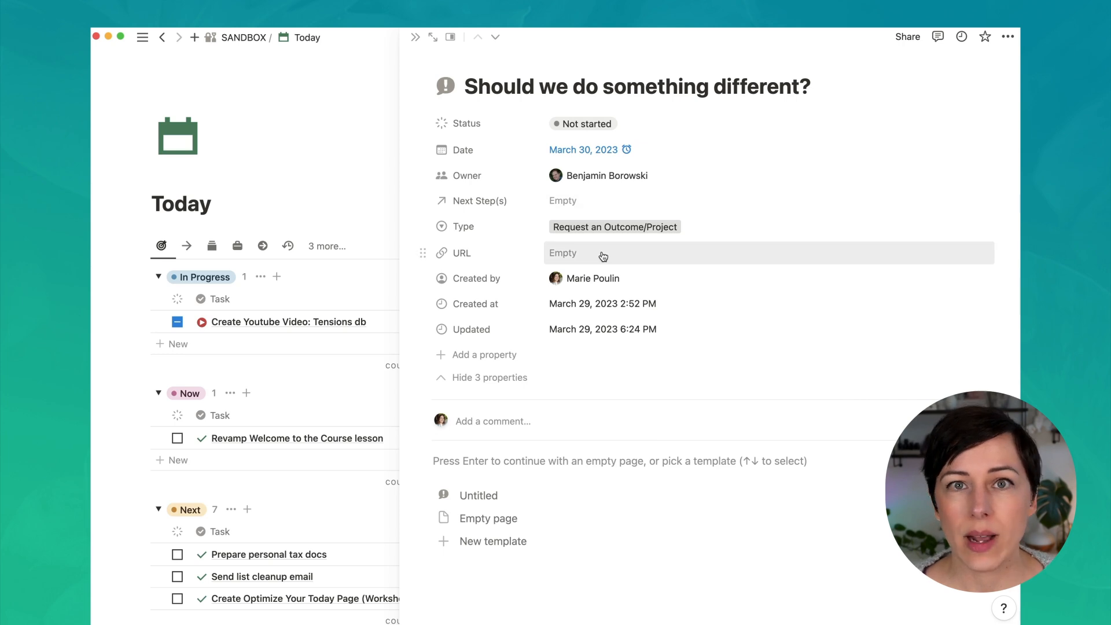
mouse_move(580, 257)
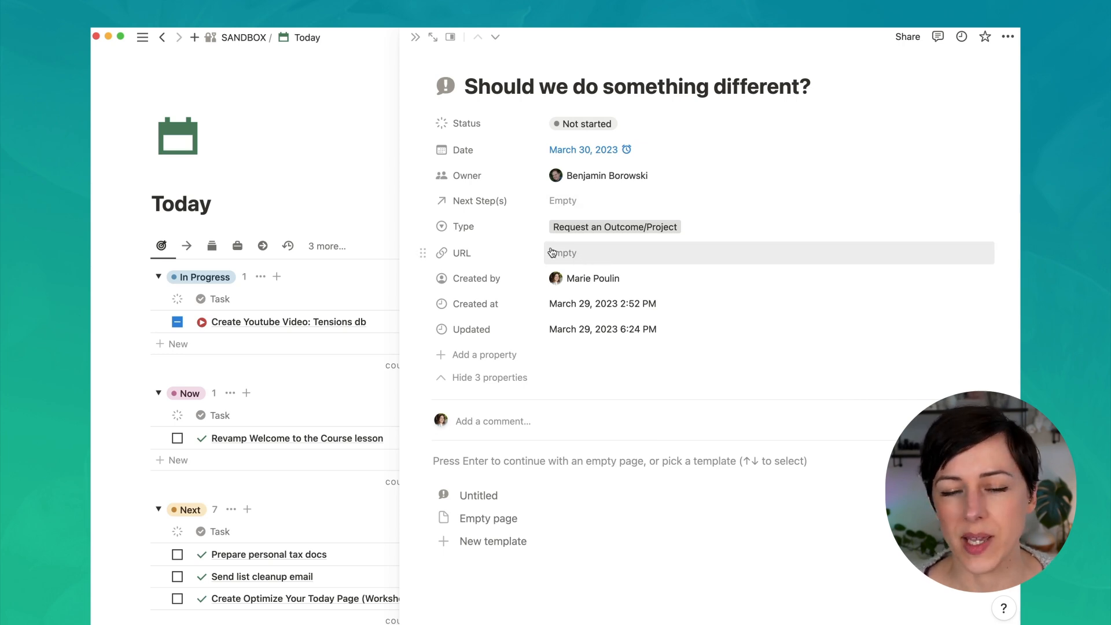
mouse_move(760, 343)
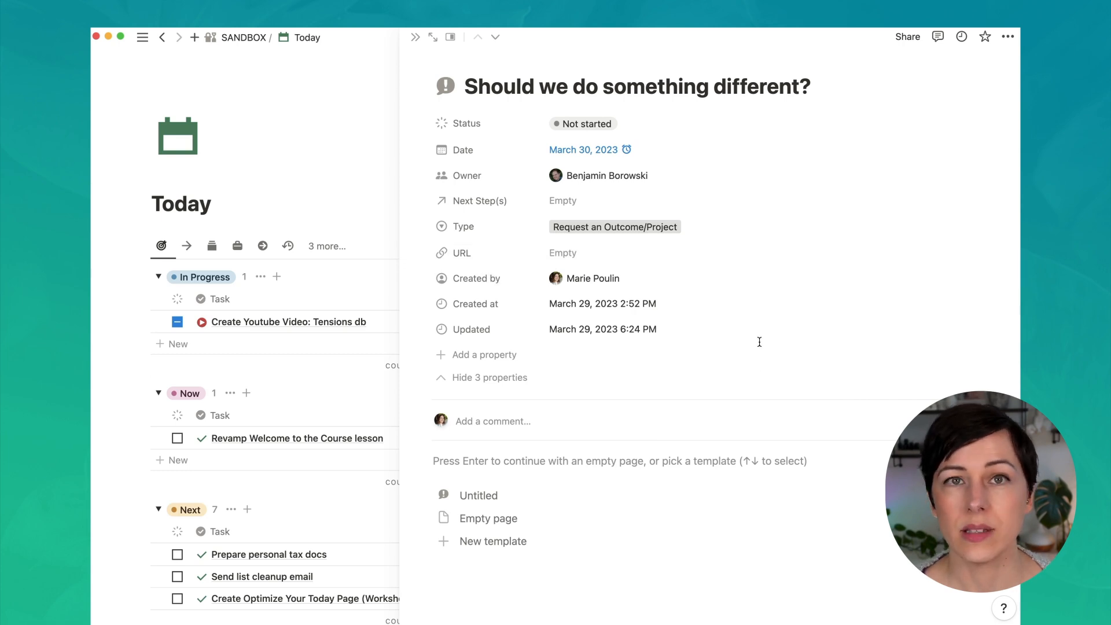
mouse_move(598, 310)
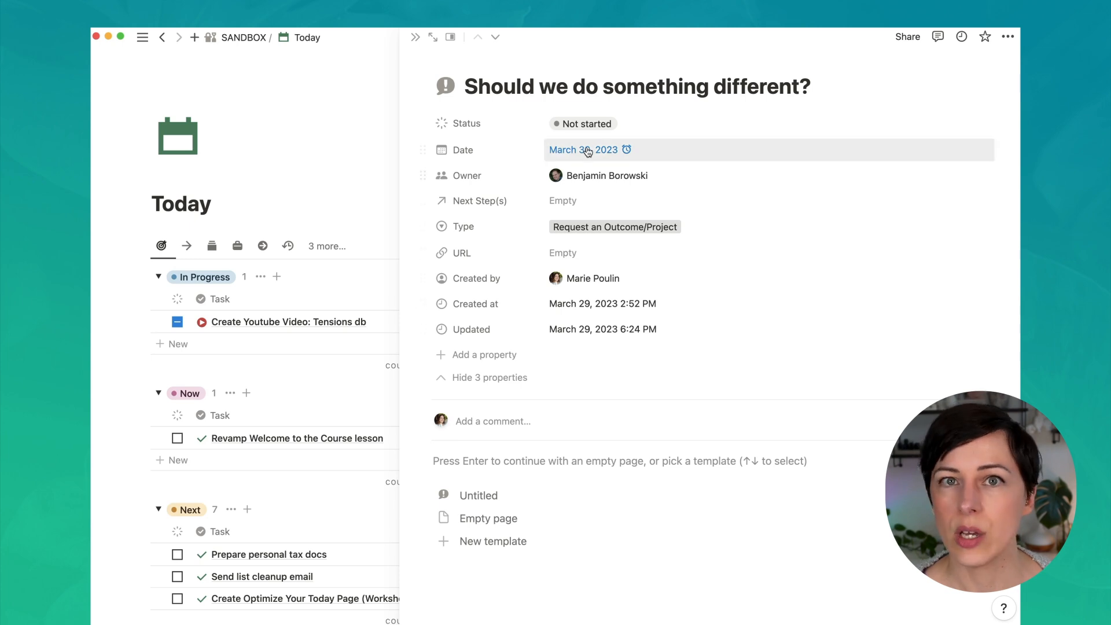
mouse_move(490, 247)
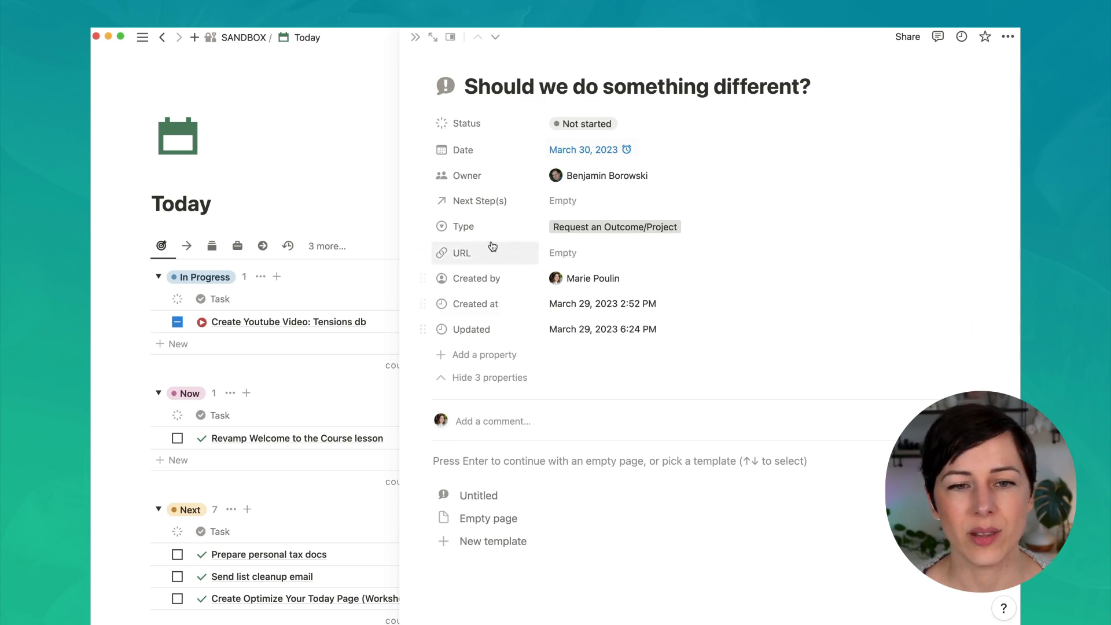
mouse_move(485, 200)
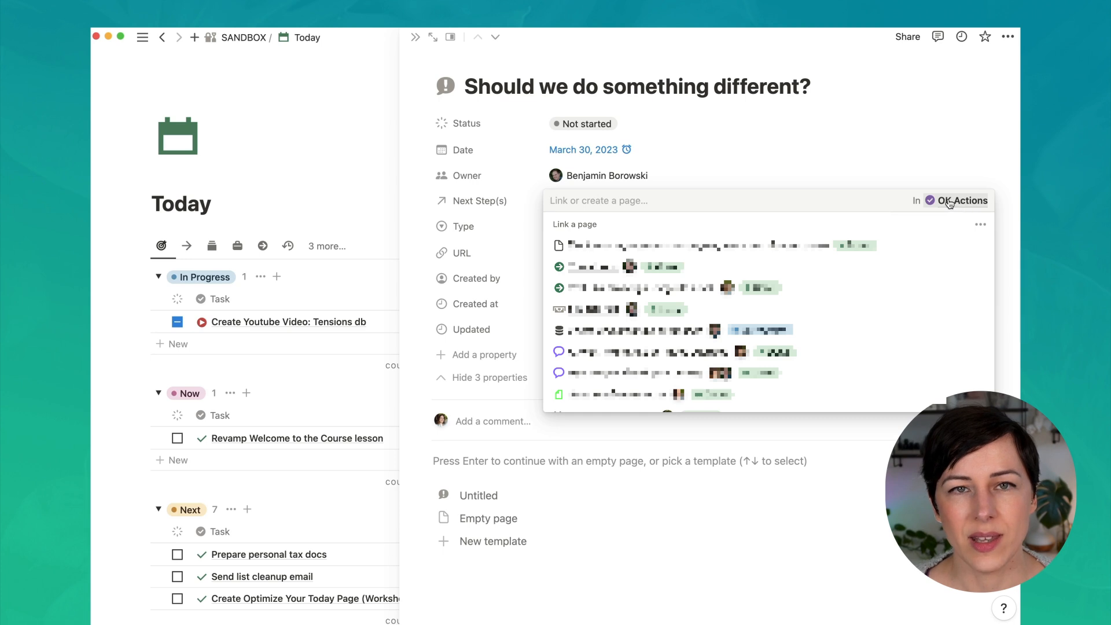
mouse_move(383, 213)
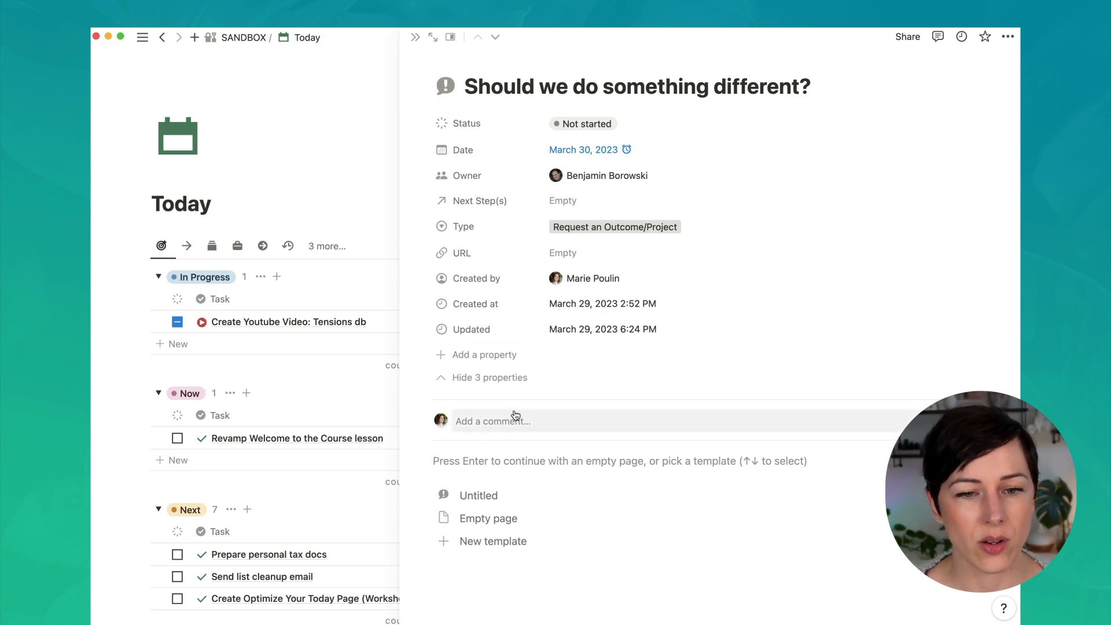
mouse_move(476, 468)
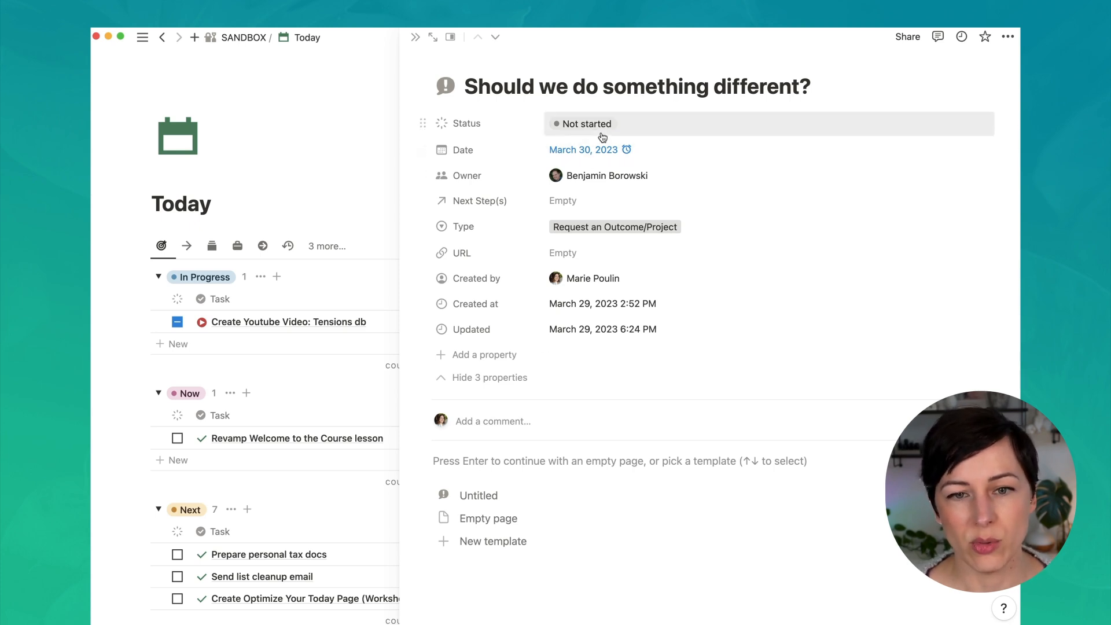
left_click(586, 124)
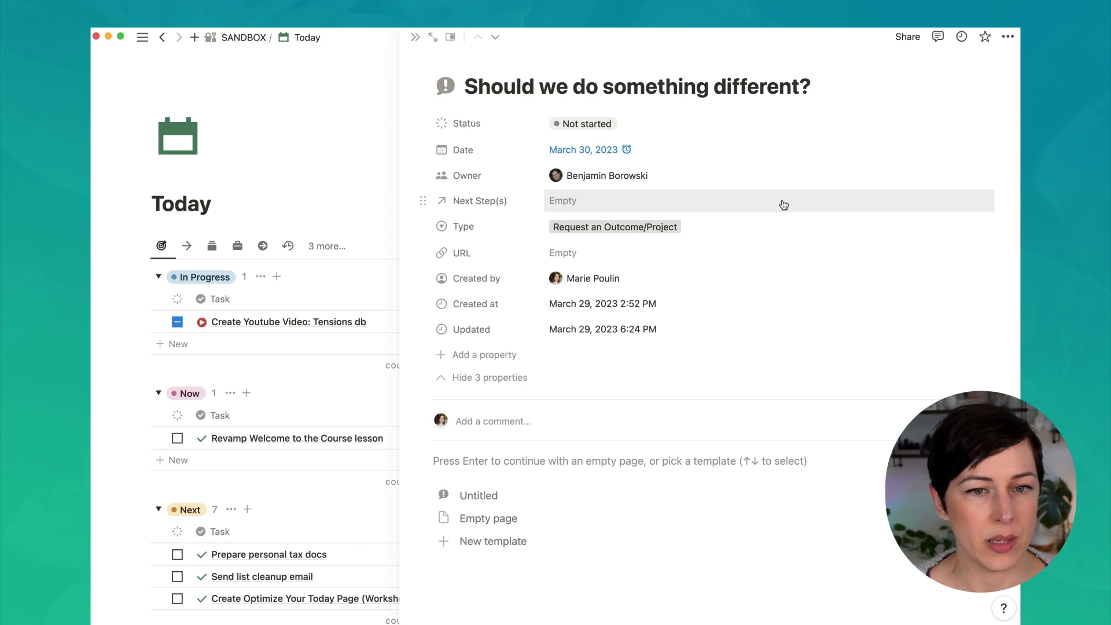
mouse_move(707, 211)
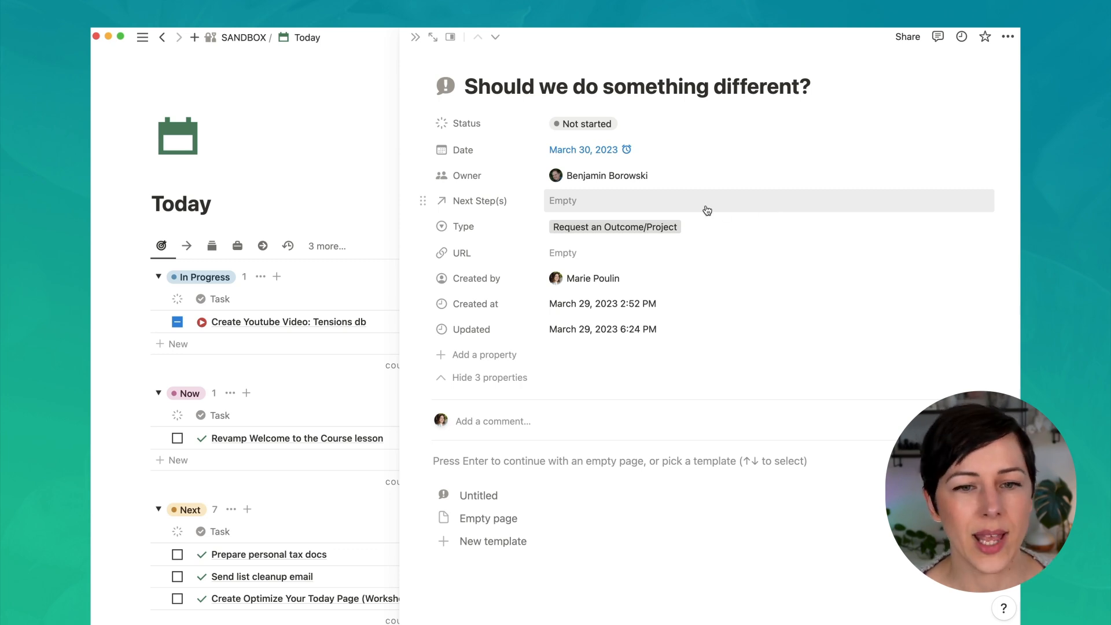
- Add 'Cancel that account' as a new OK Actions item under Next Step(s)
left_click(602, 200)
type("Cancel")
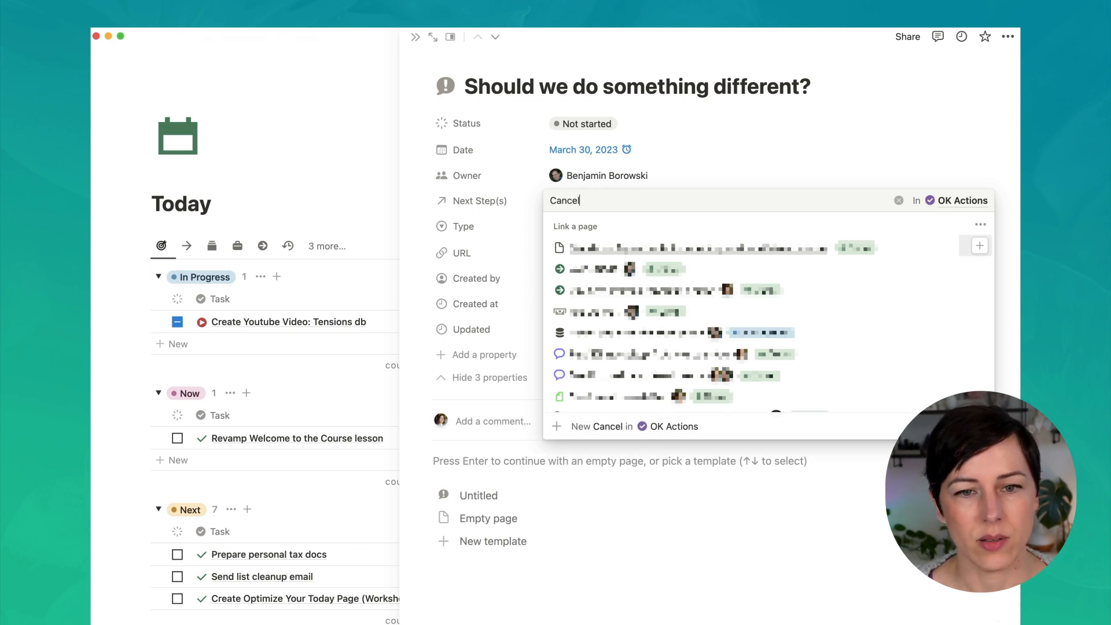
type("that account")
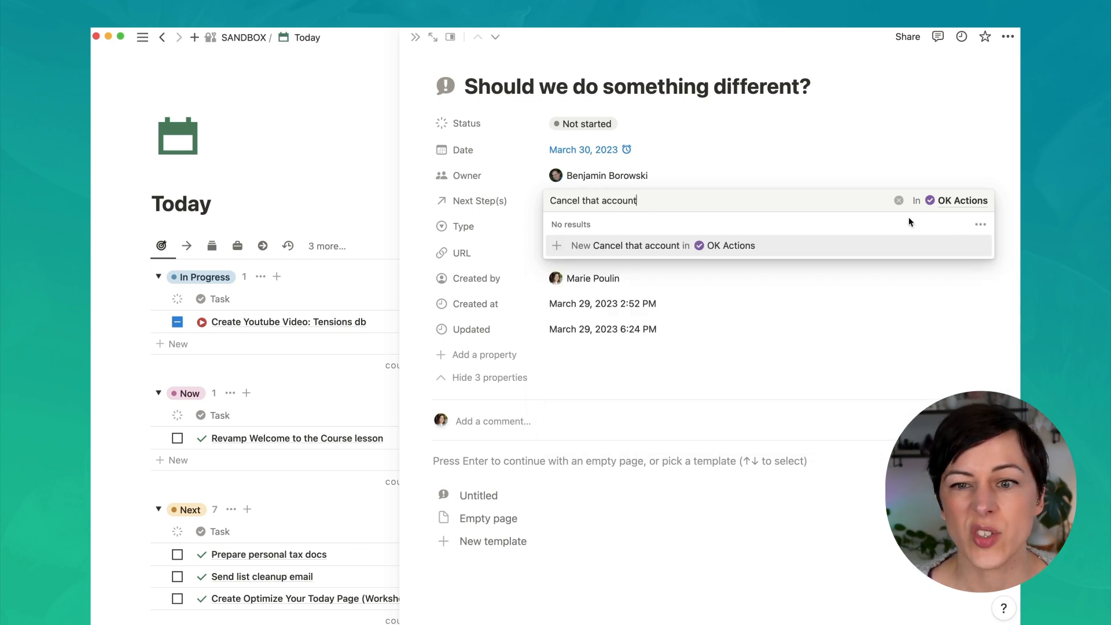
mouse_move(632, 232)
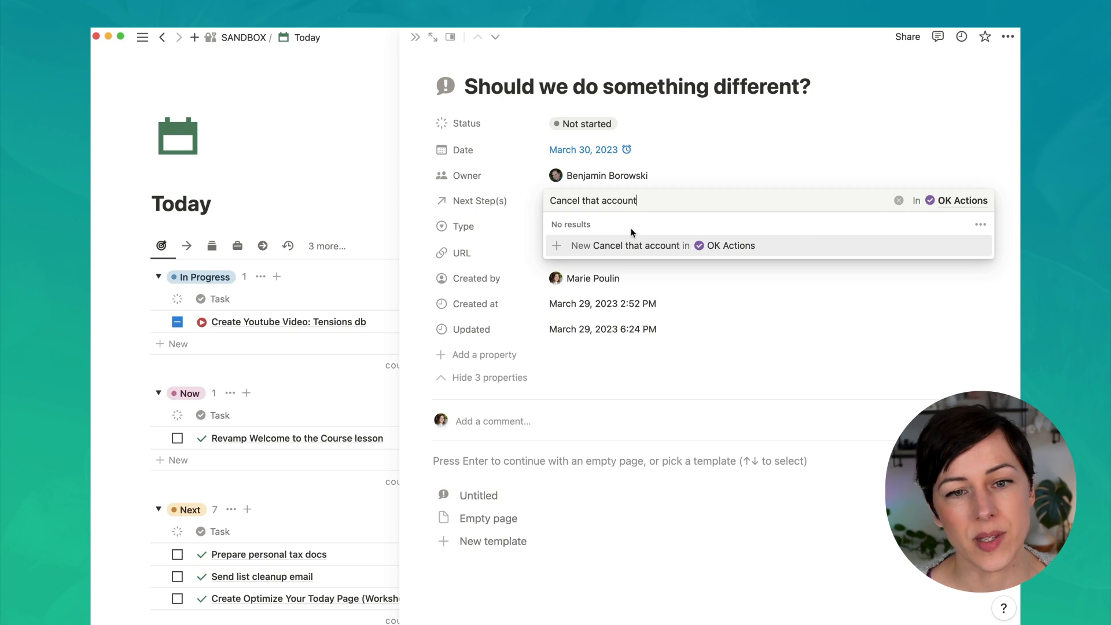
left_click(583, 124)
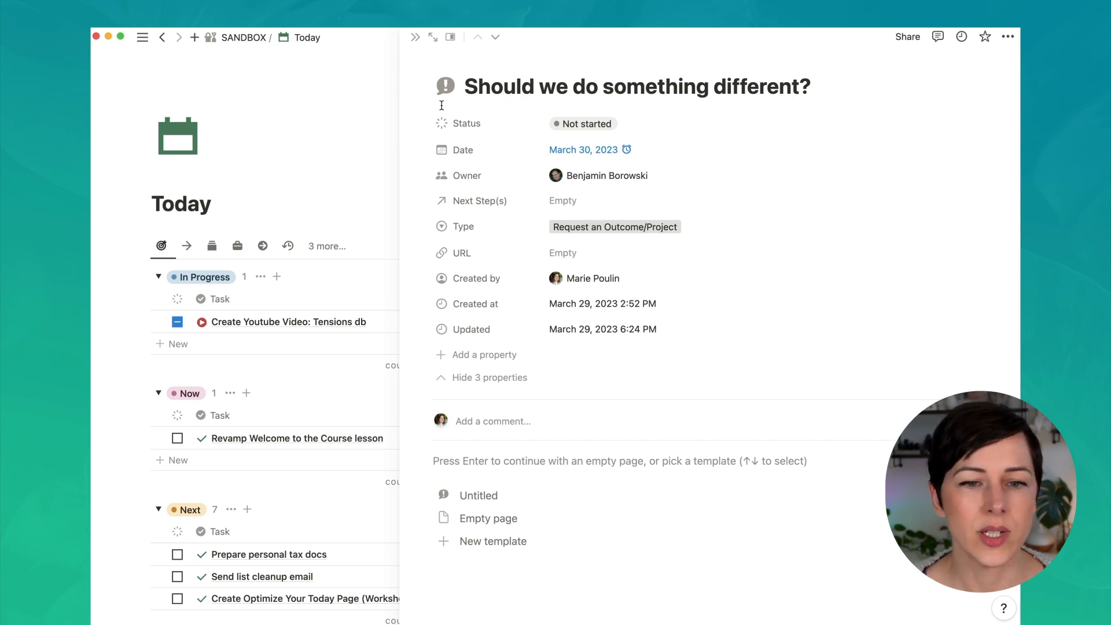
- Change the tension's status to Resolved
left_click(583, 123)
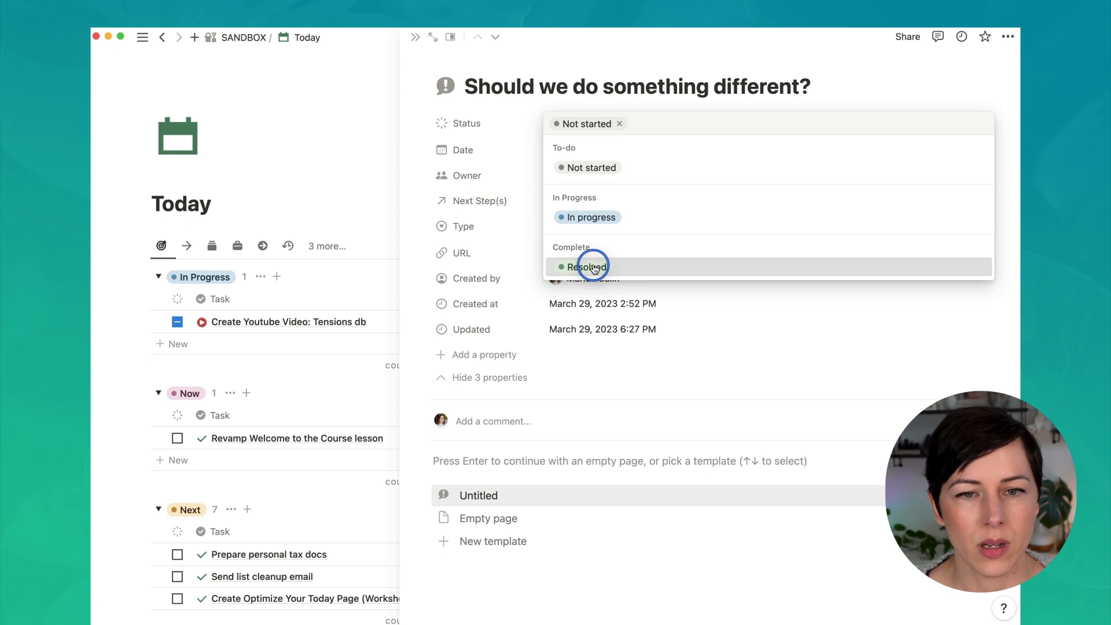
left_click(586, 268)
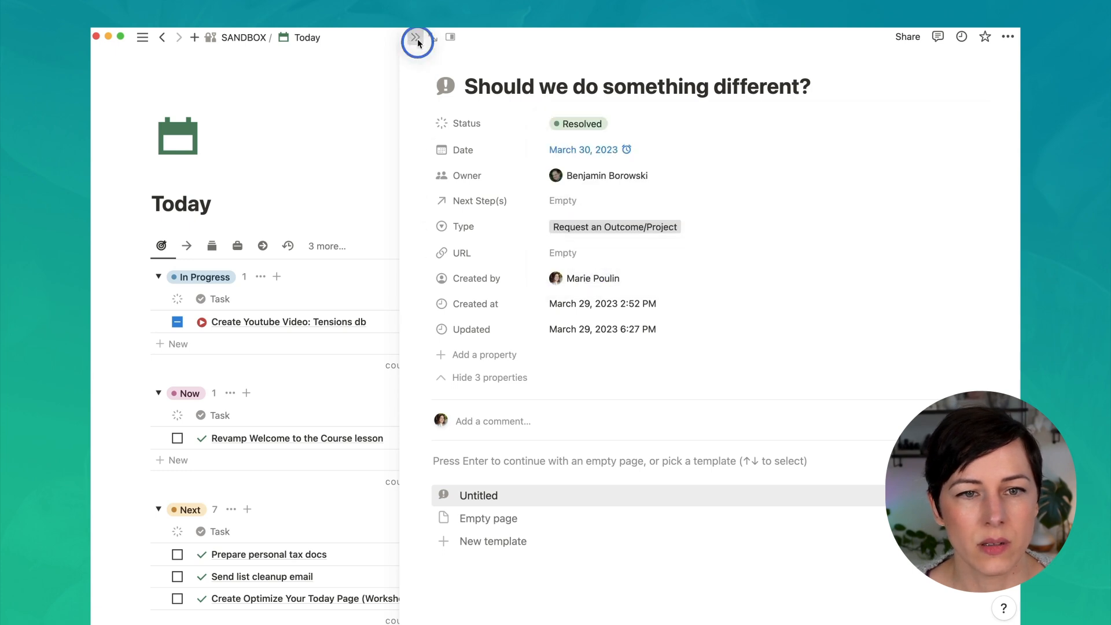
- Close the tension side peek and return to the Today dashboard
left_click(417, 37)
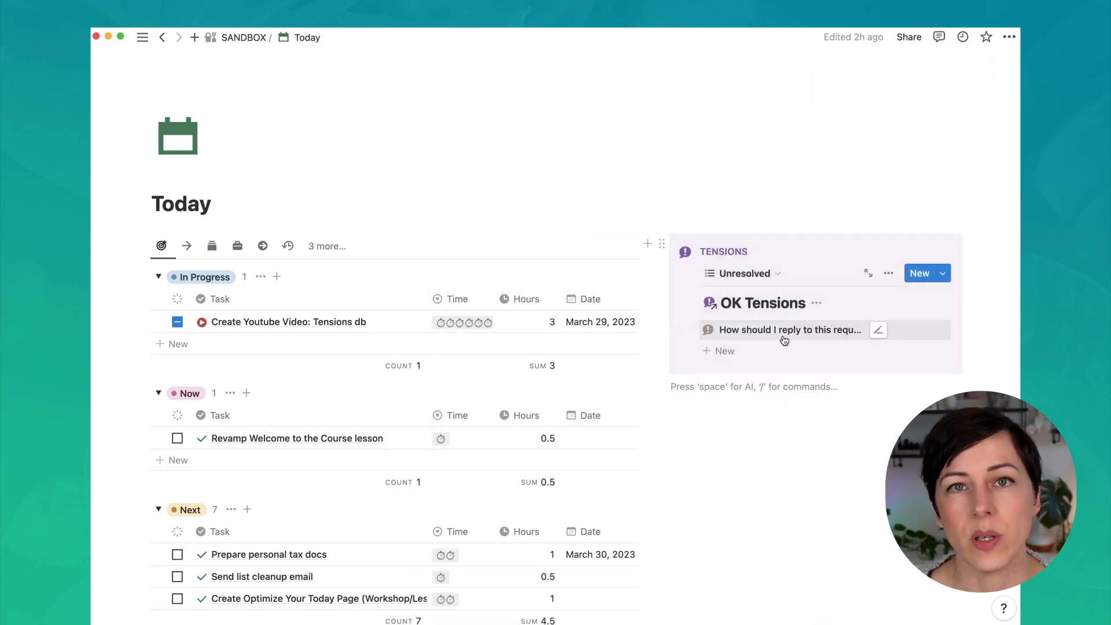
mouse_move(709, 421)
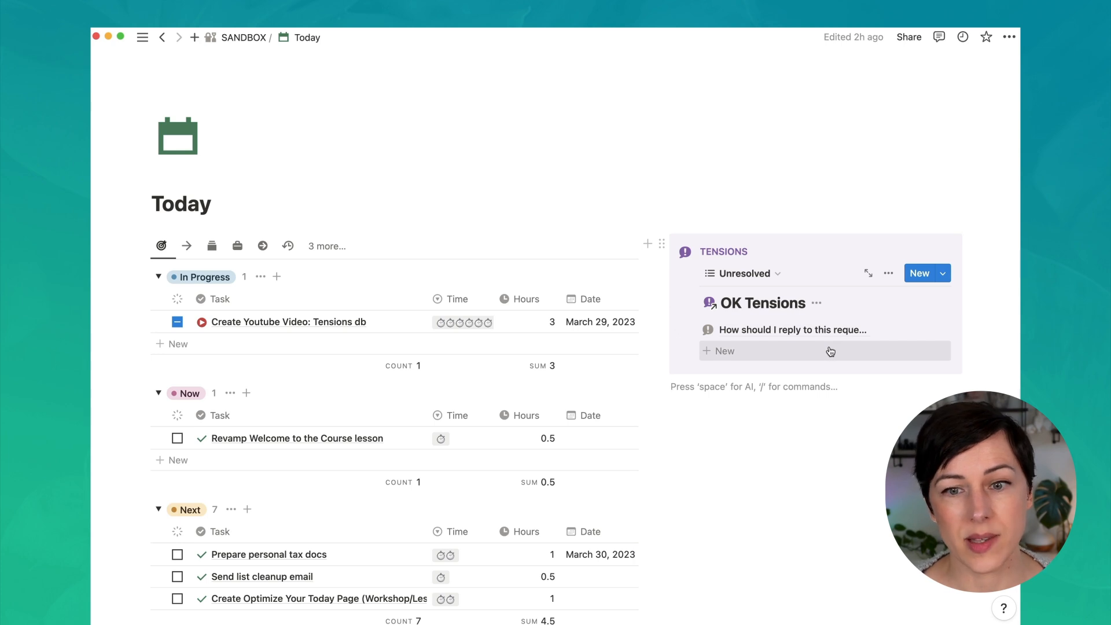
mouse_move(810, 538)
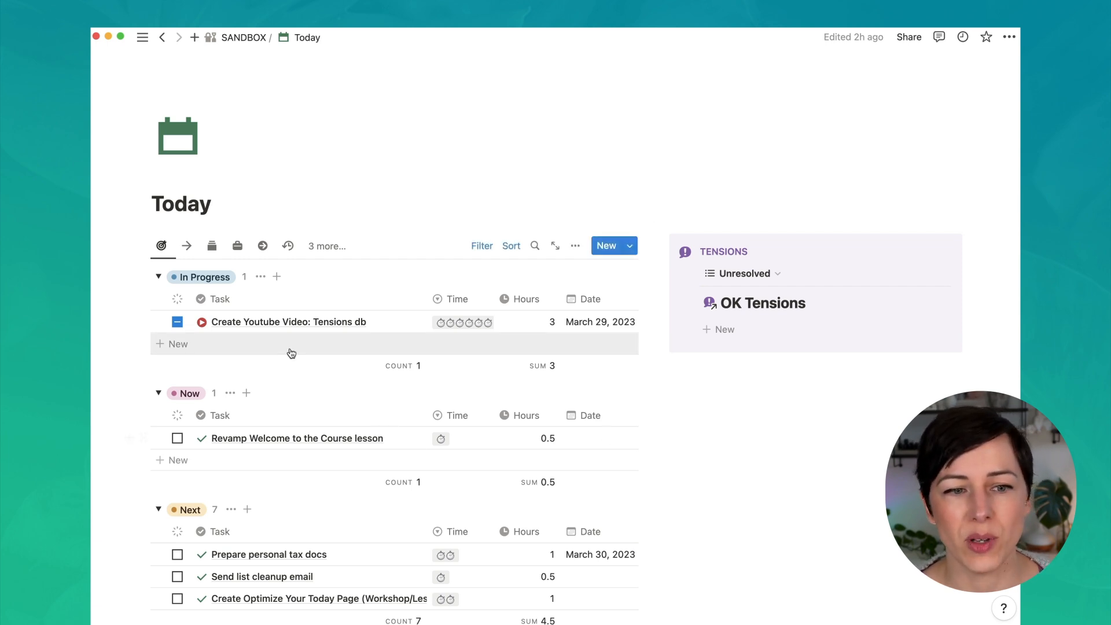
mouse_move(644, 315)
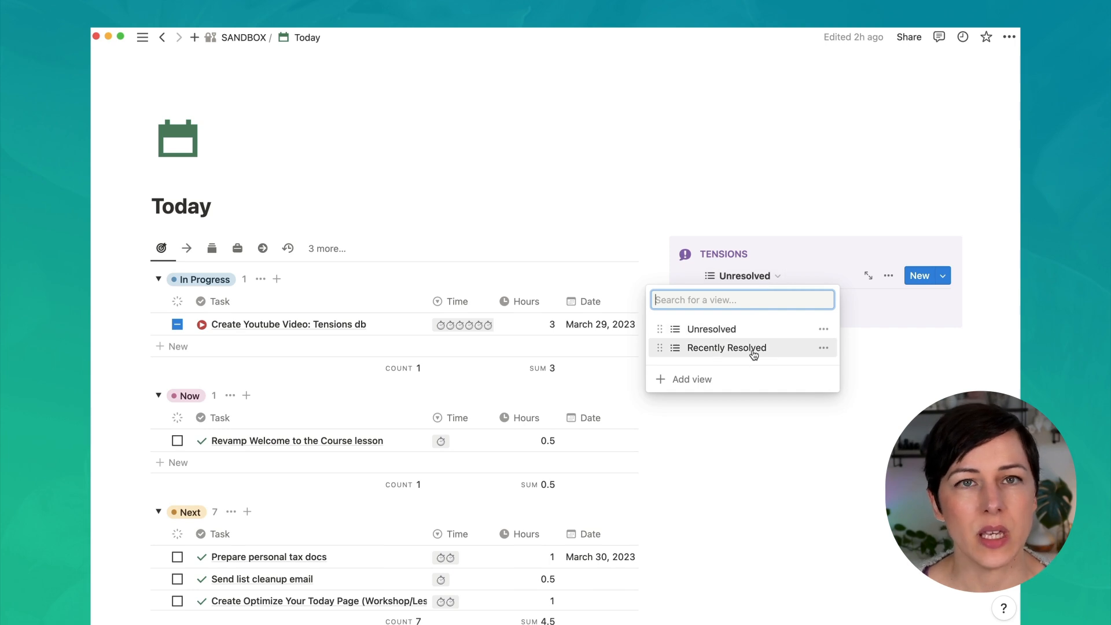
- Show Recently Resolved tensions, then open the full OK Tensions database
left_click(725, 347)
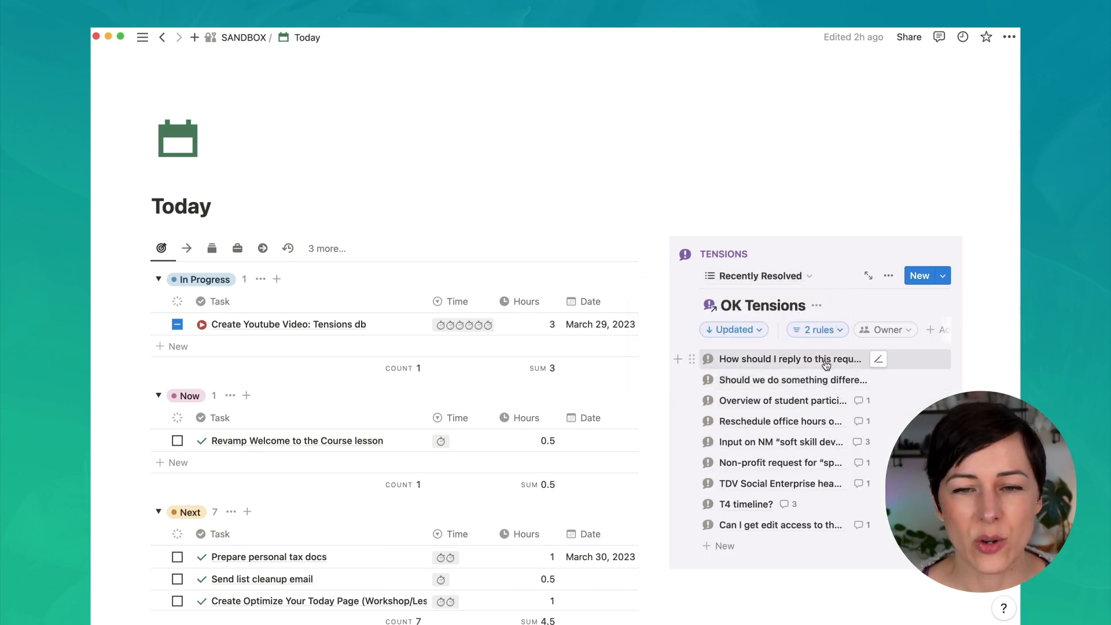
mouse_move(794, 441)
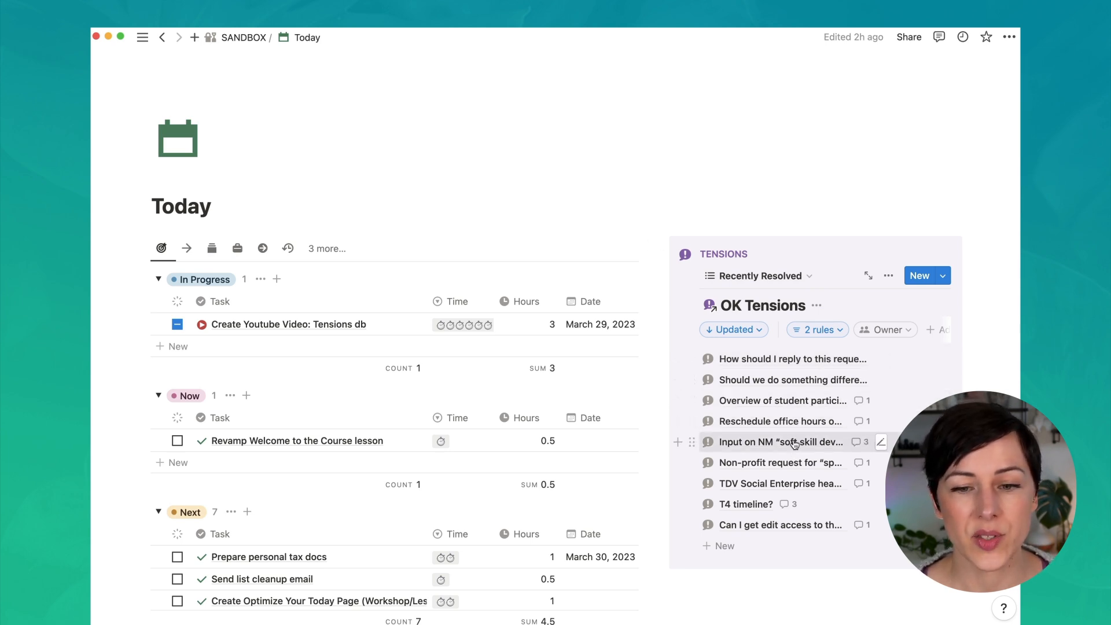
mouse_move(801, 482)
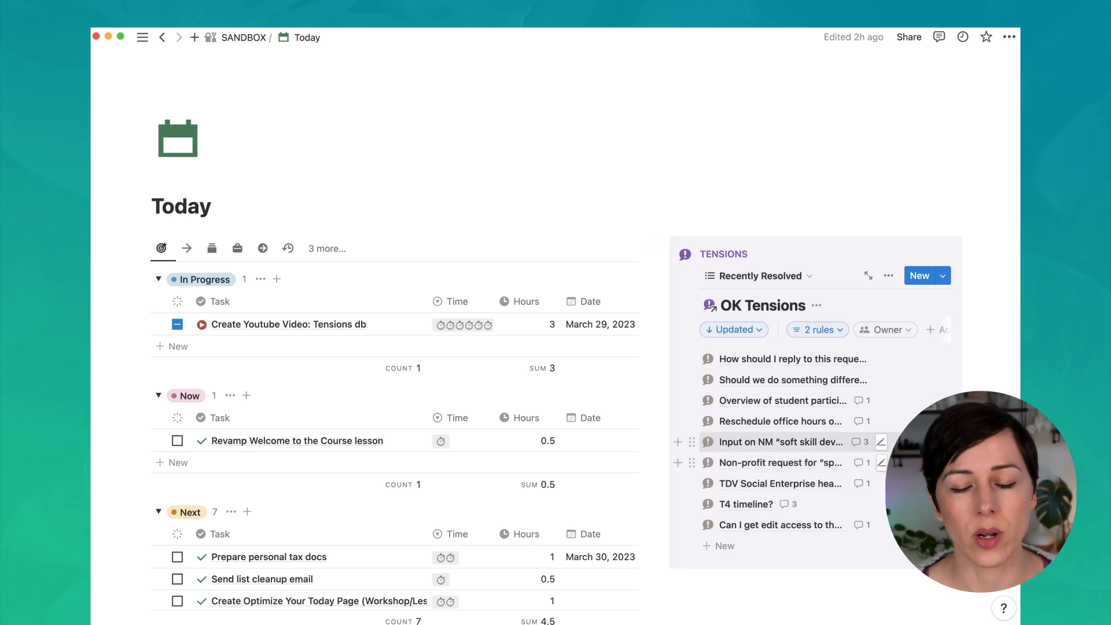
mouse_move(997, 378)
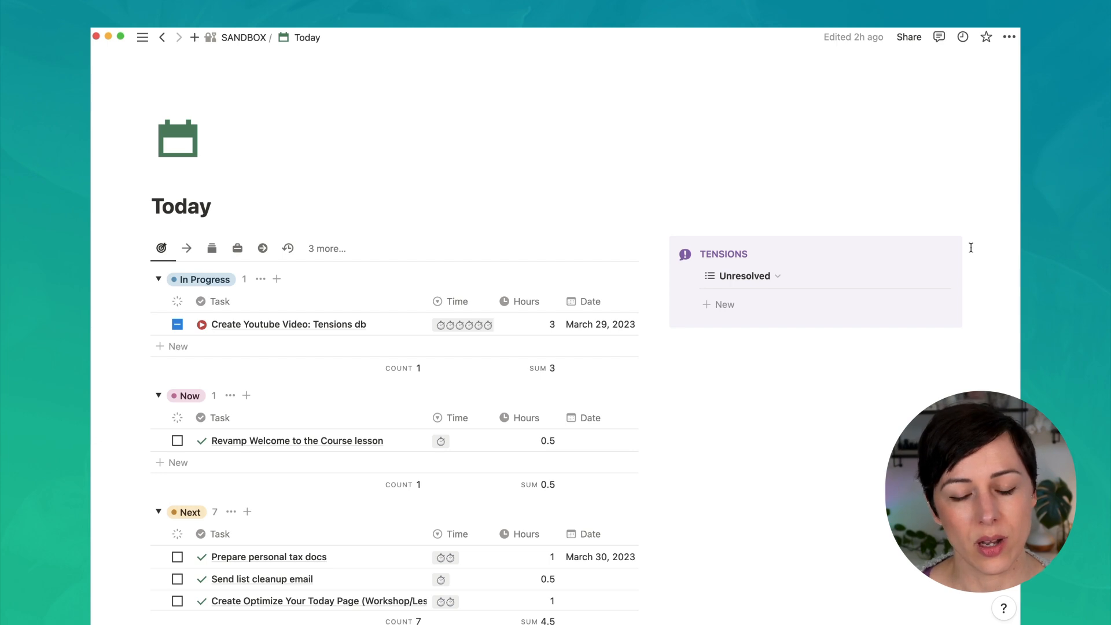
left_click(748, 275)
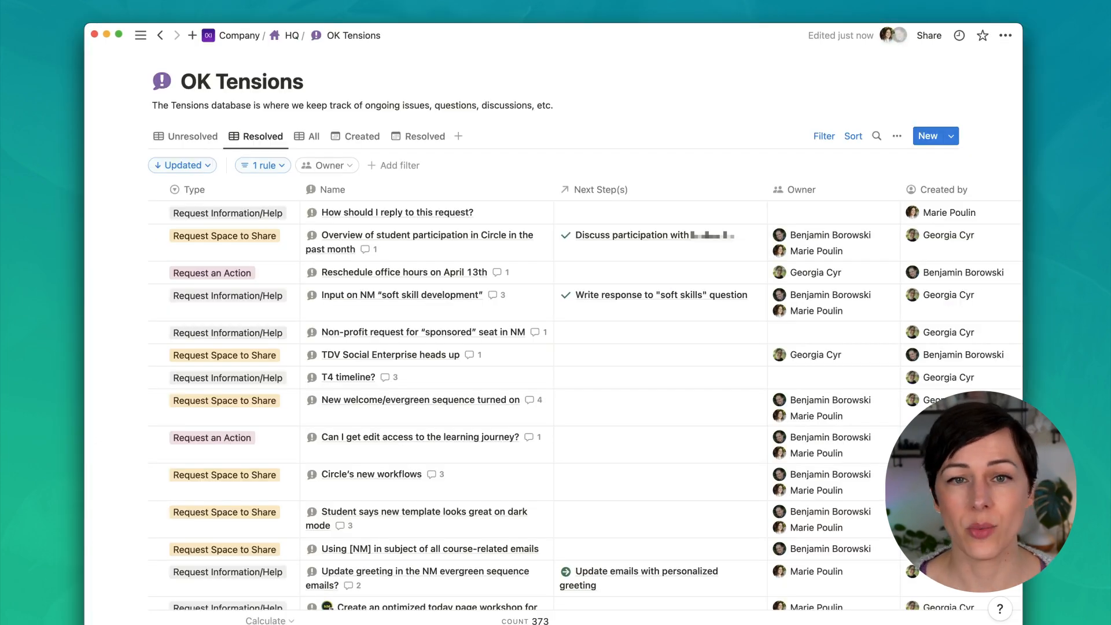